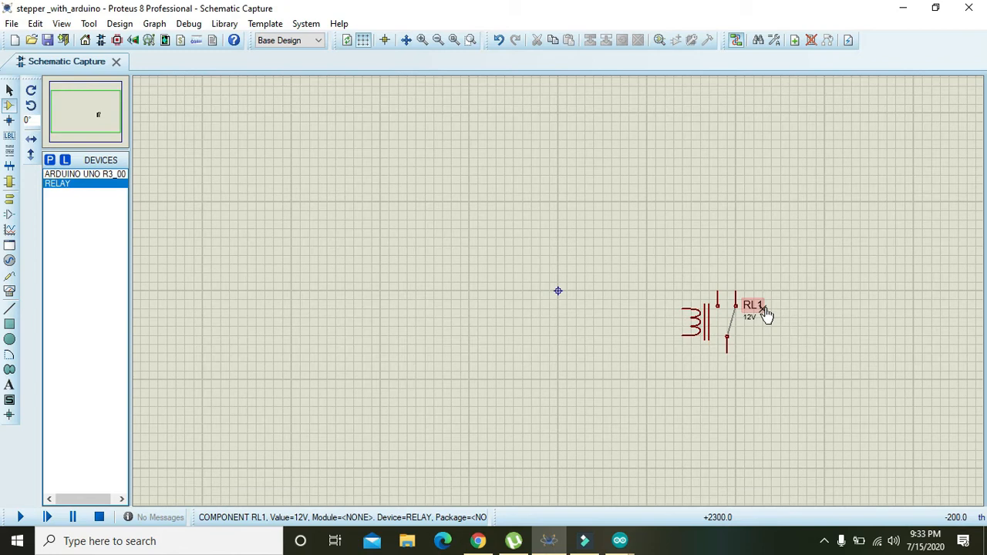
- Delete relay RL1 from the schematic via its context menu
right_click(753, 308)
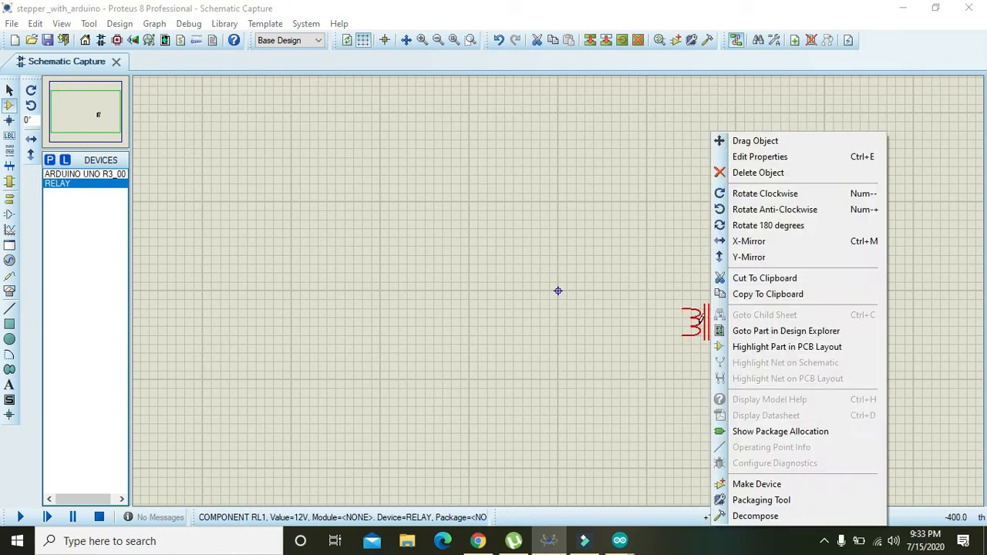
mouse_move(759, 172)
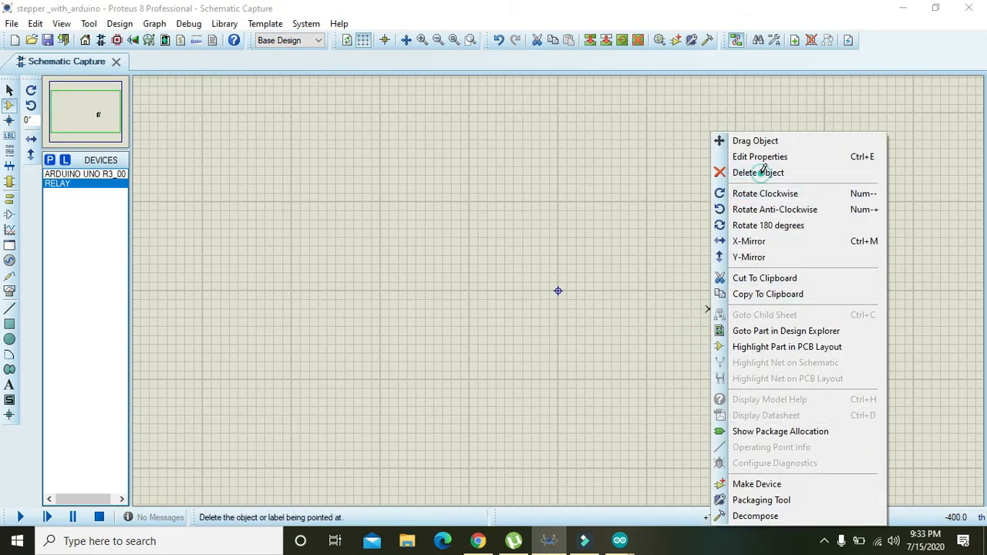
left_click(759, 173)
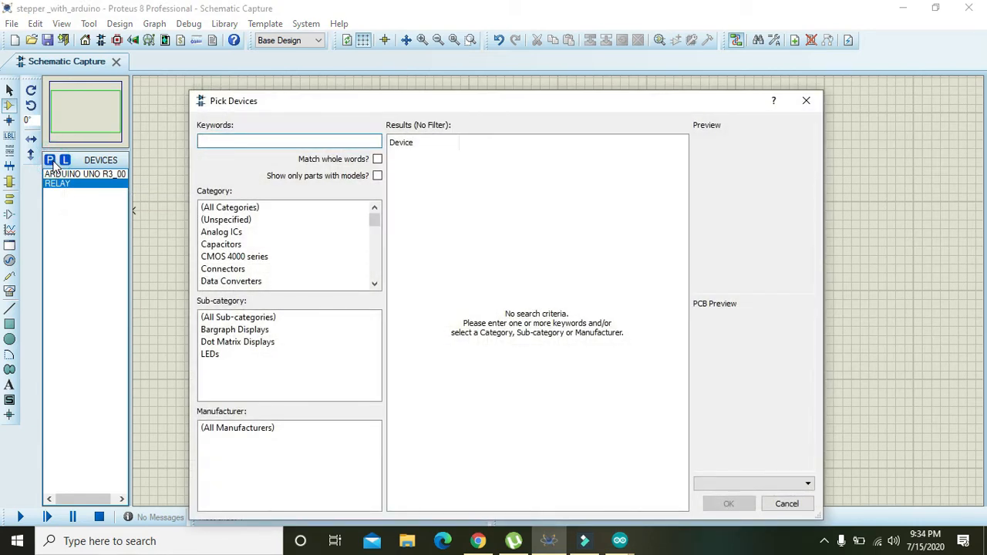
- Find 'arduino' in Pick Devices and add the ARDUINO UNO R3_001 board model
left_click(290, 140)
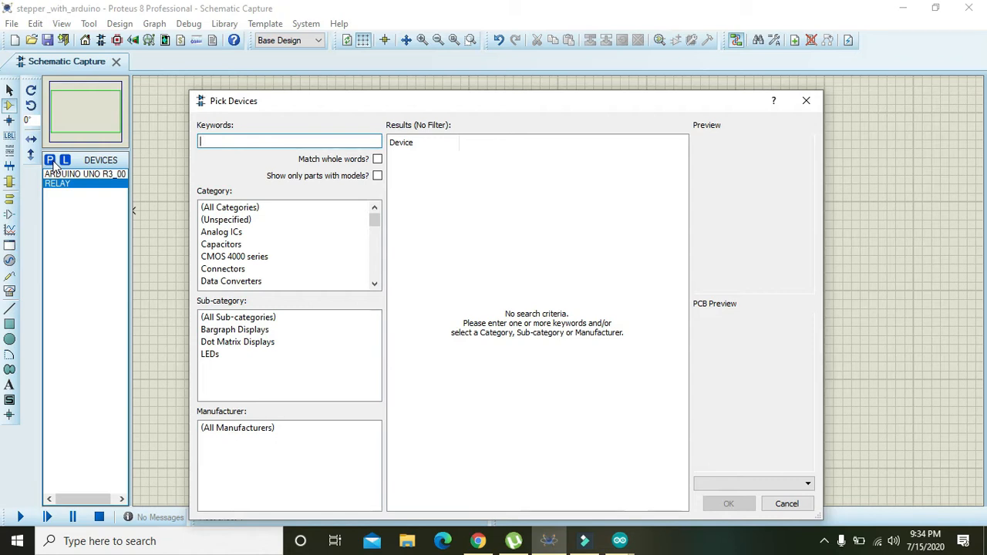
type("arduino")
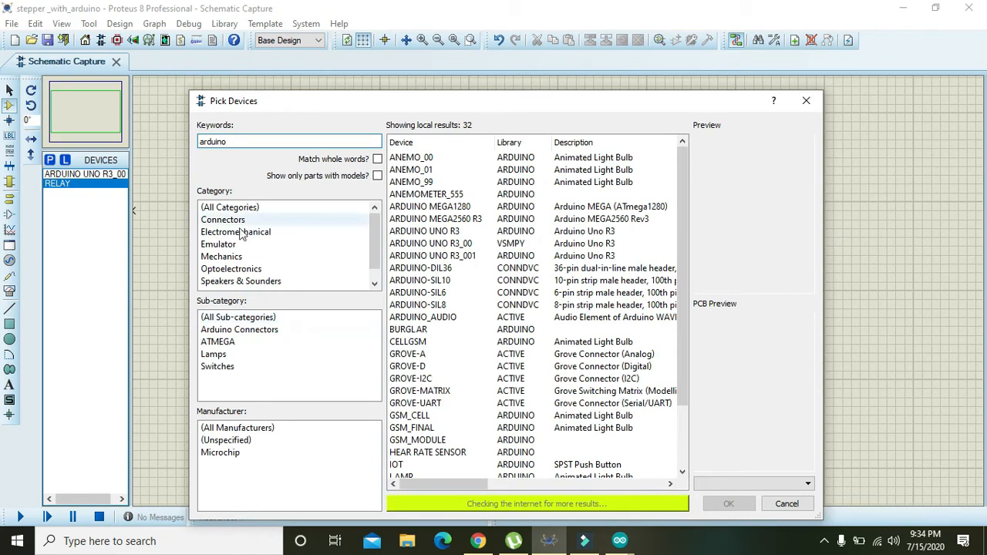
mouse_move(486, 288)
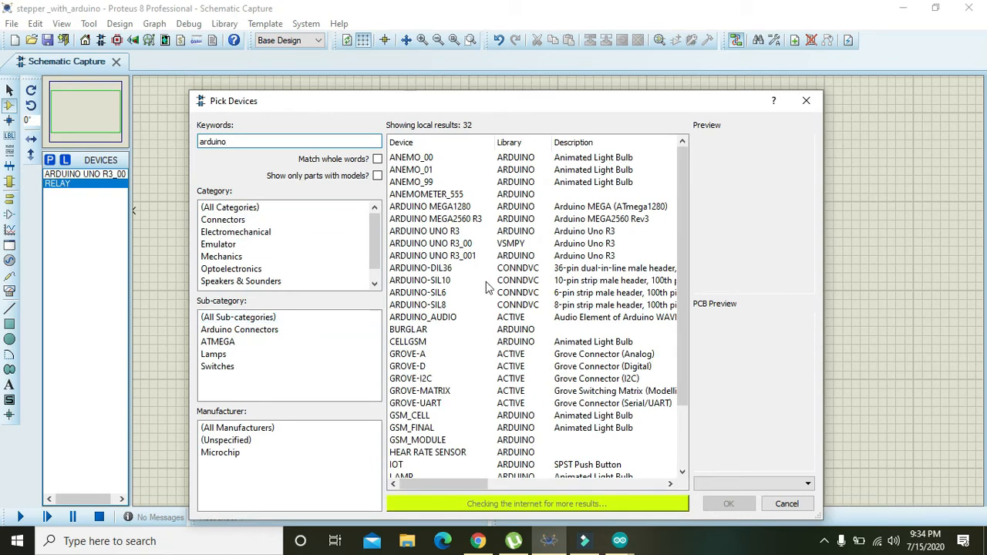
left_click(432, 256)
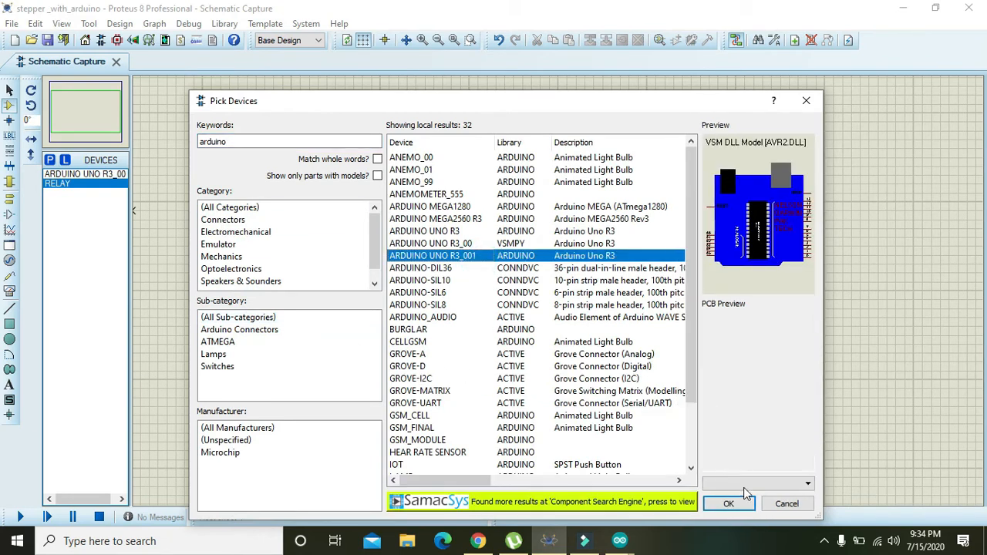
left_click(728, 503)
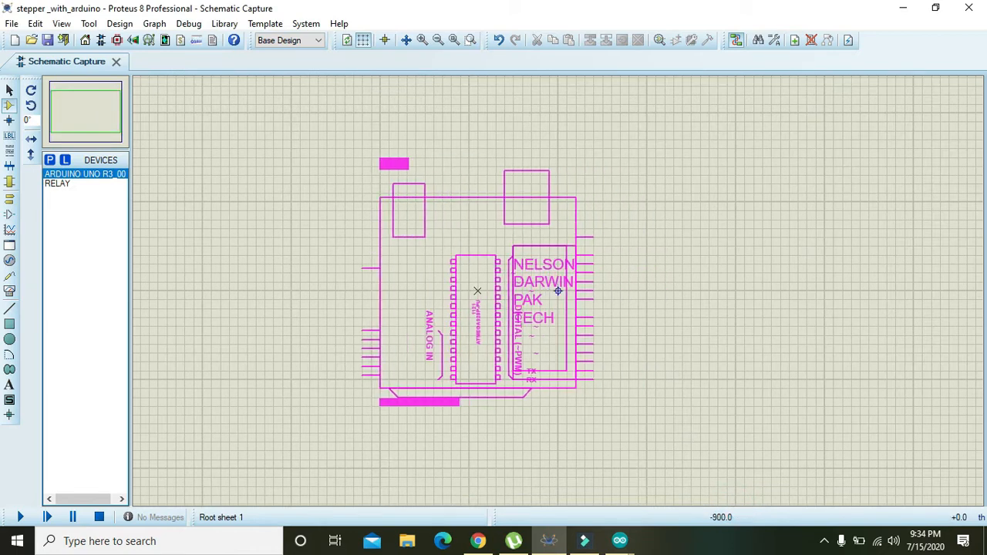
- Place the Arduino board as ARD1 on the schematic and deselect it
left_click(423, 40)
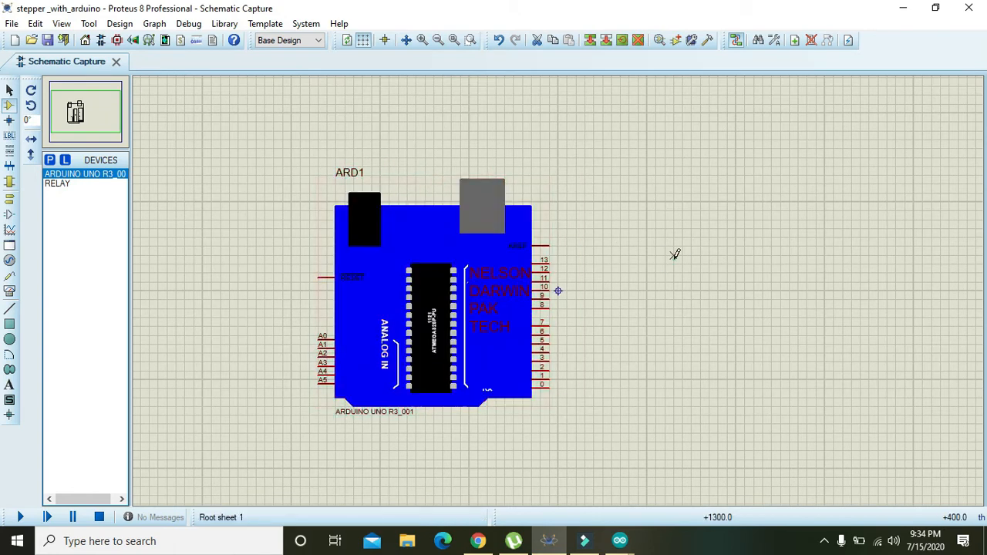
left_click(497, 208)
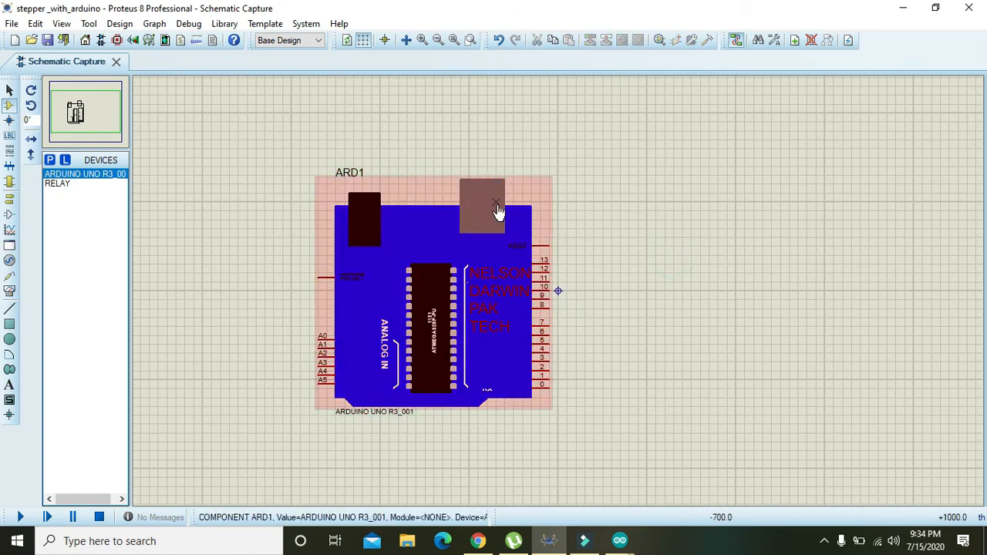
left_click(432, 120)
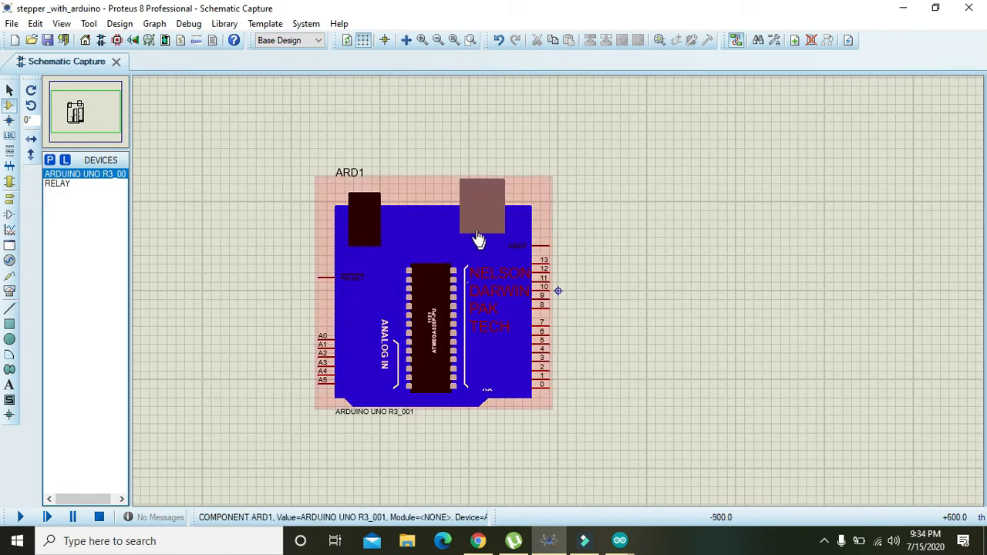
mouse_move(425, 254)
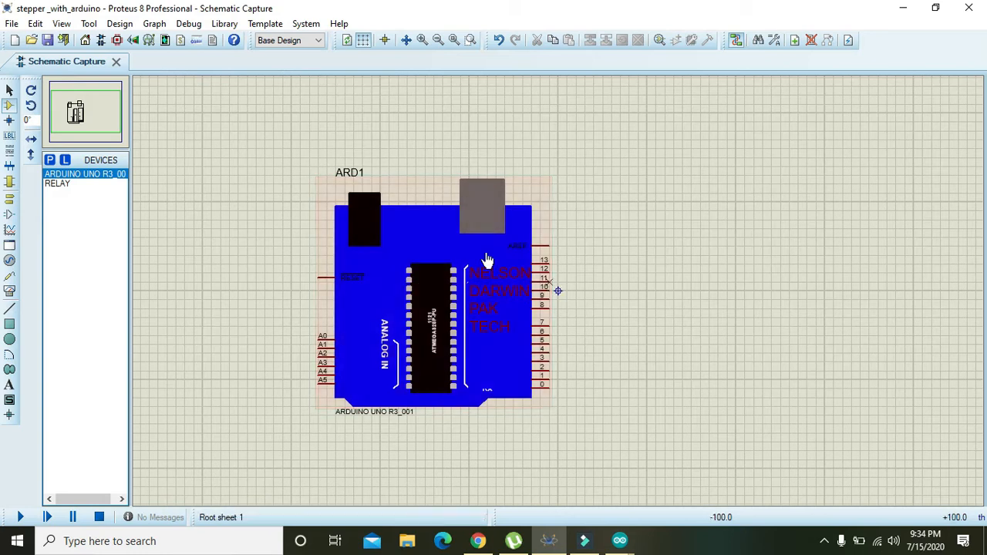
left_click(354, 317)
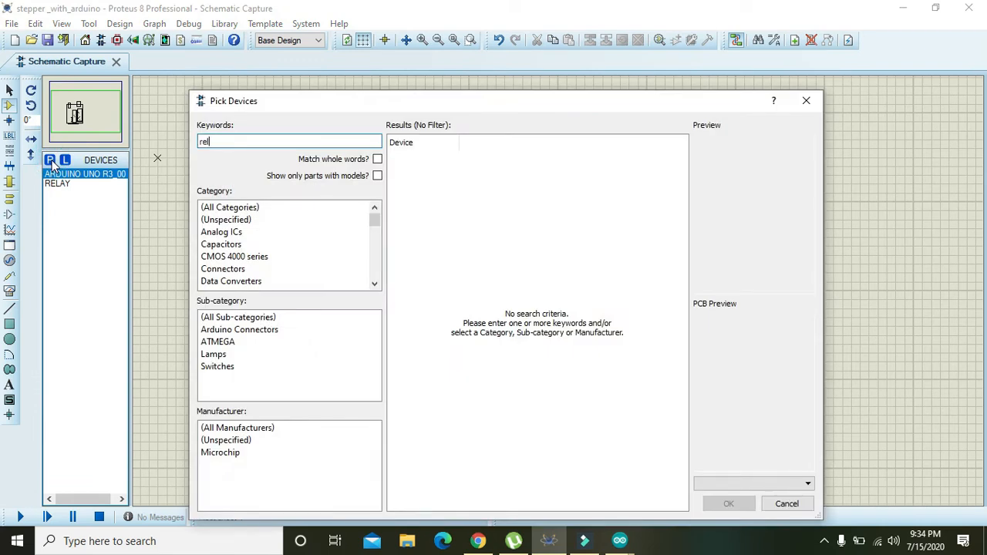
- Pick the generic animated RELAY model and place RL1 right of the Arduino
type("relay")
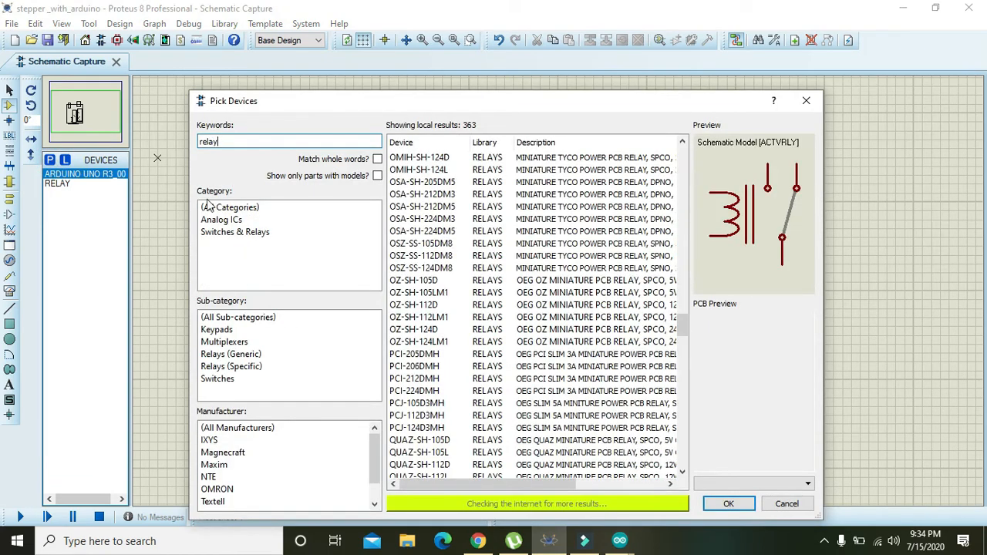
left_click(231, 353)
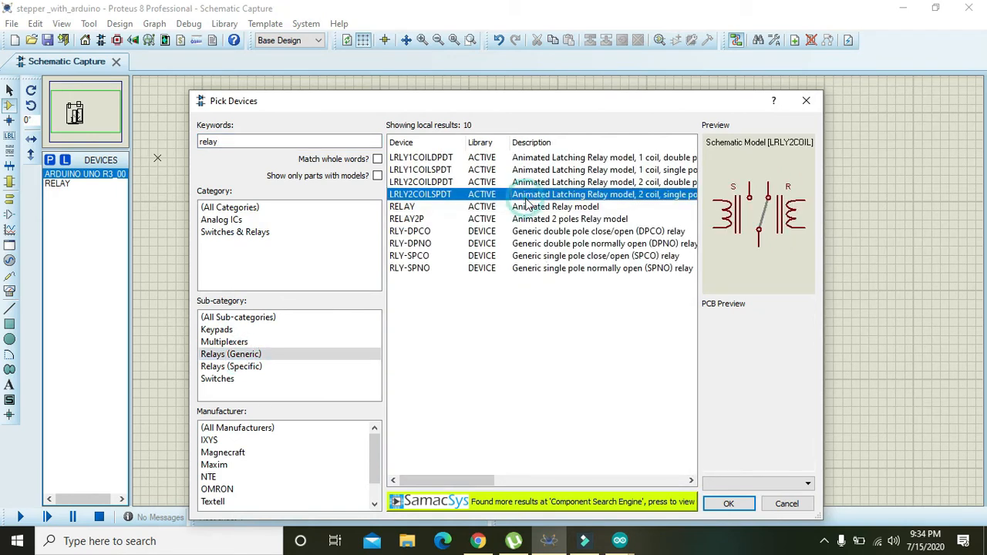
left_click(728, 503)
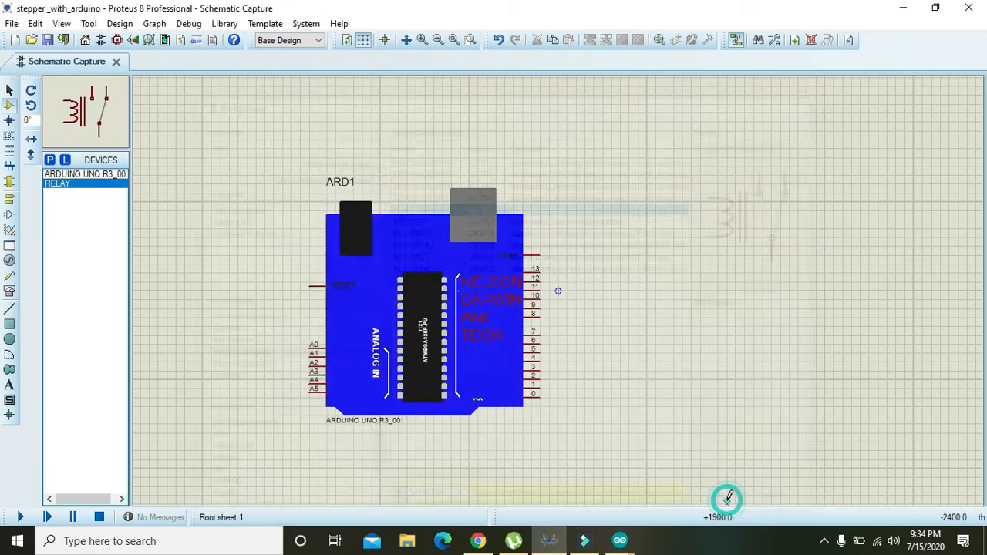
left_click(700, 347)
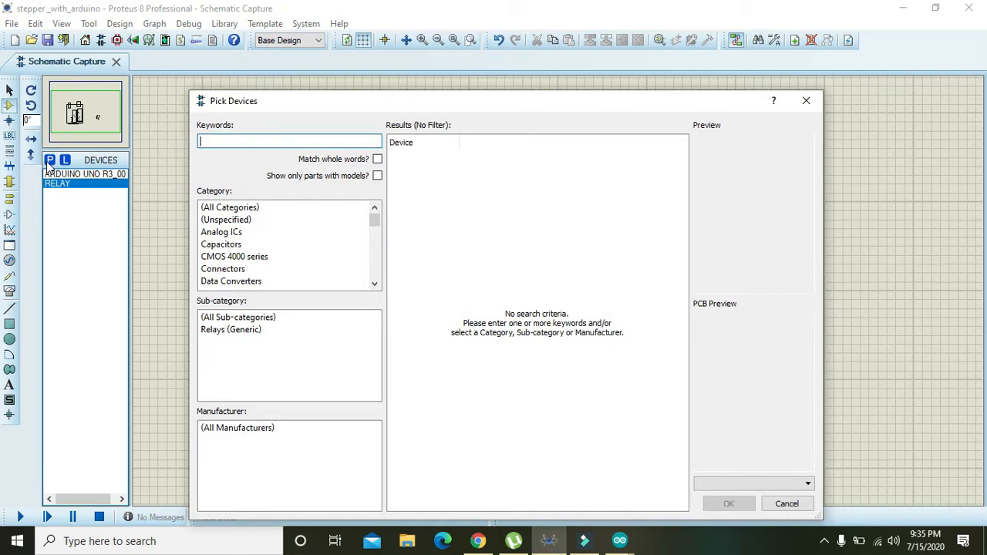
- Pick LED-GREEN from a 'green le' search and place D1 below the relay
type("green led")
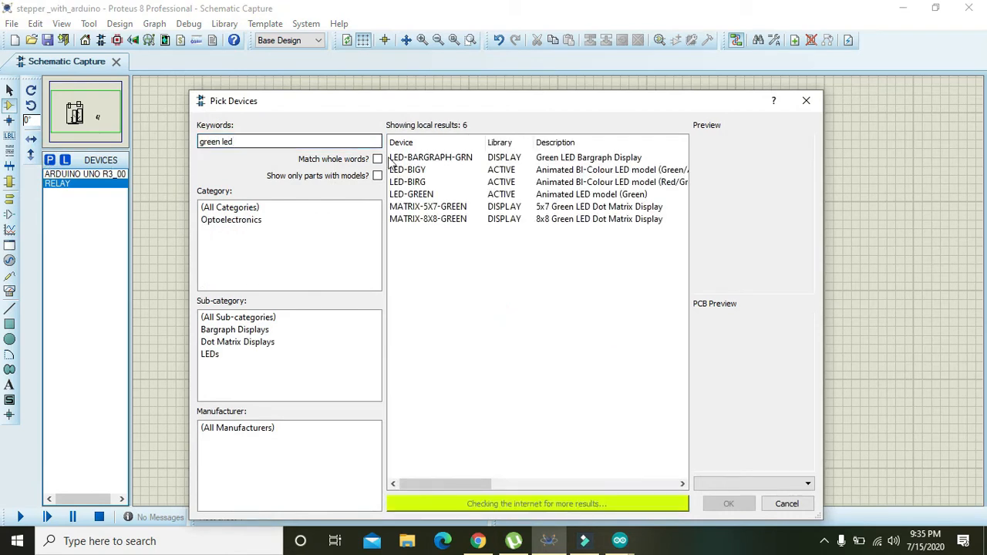
mouse_move(501, 172)
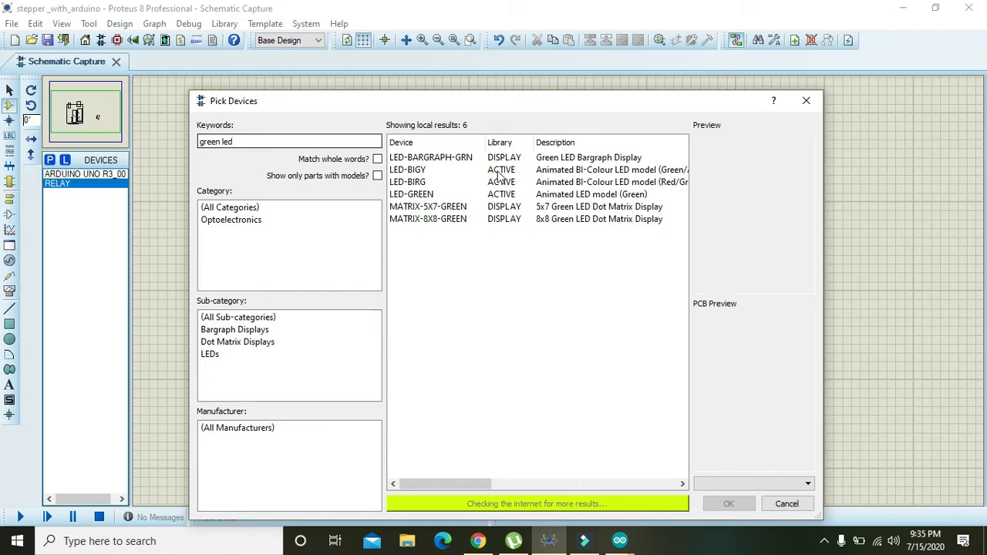
left_click(410, 194)
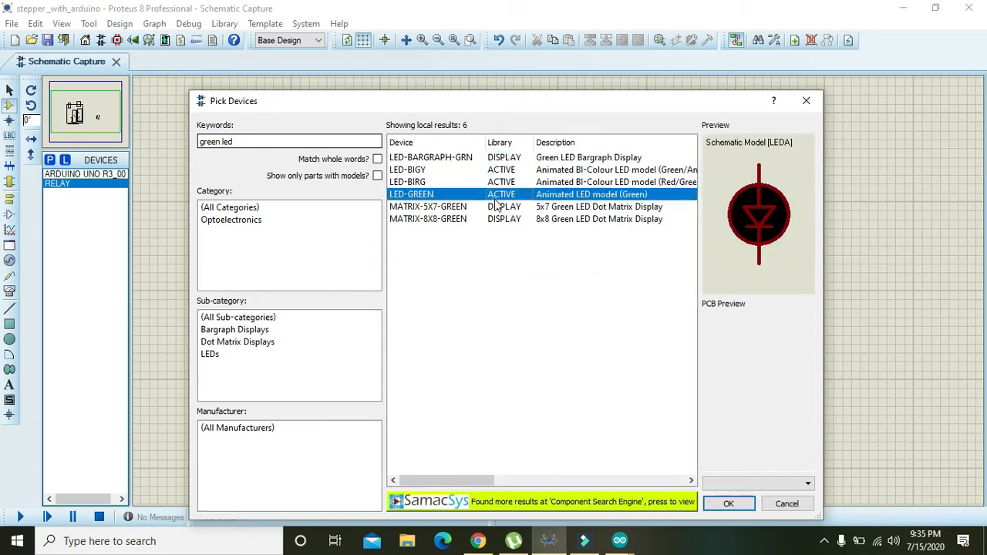
left_click(728, 503)
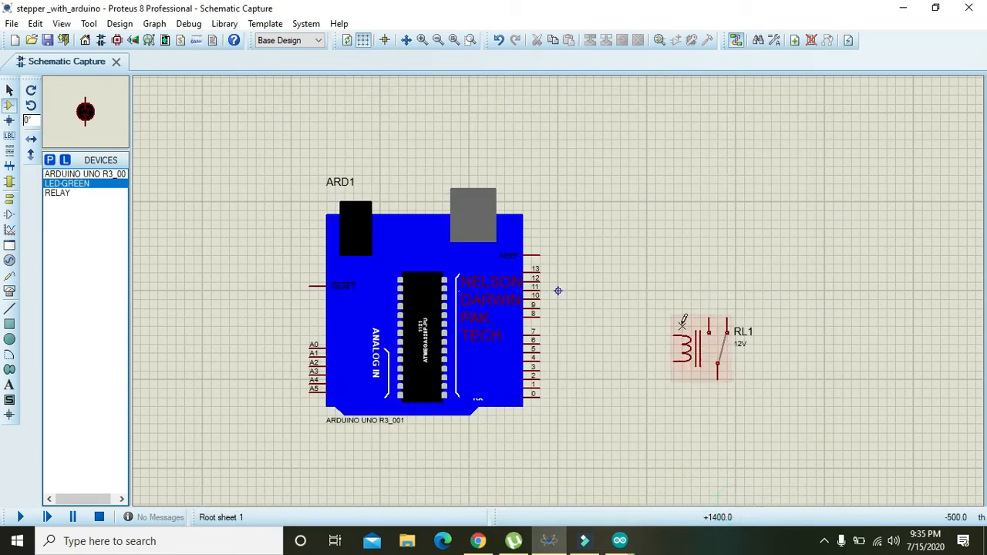
left_click(620, 435)
type("fan")
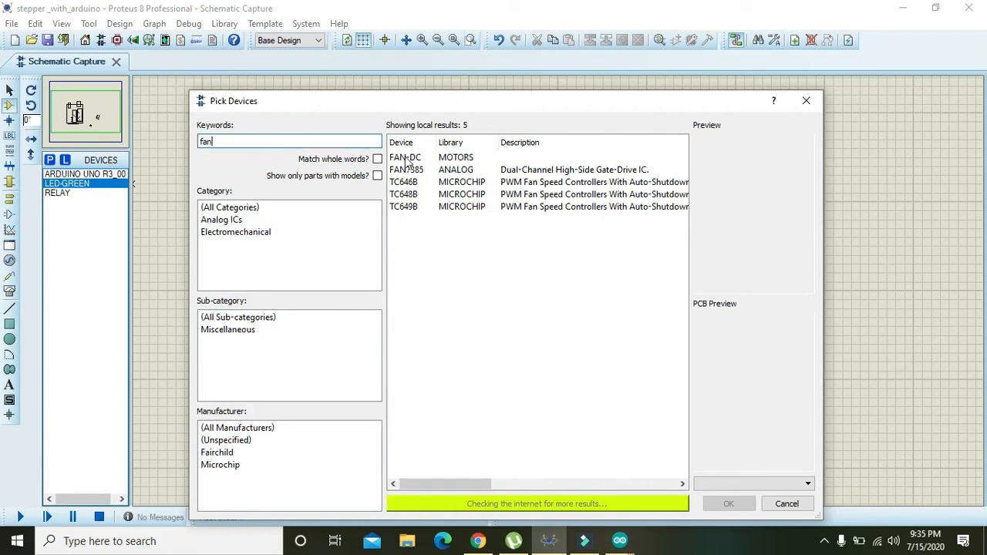
- Pick the FAN-DC motor model and place it on the schematic right of the relay
left_click(408, 168)
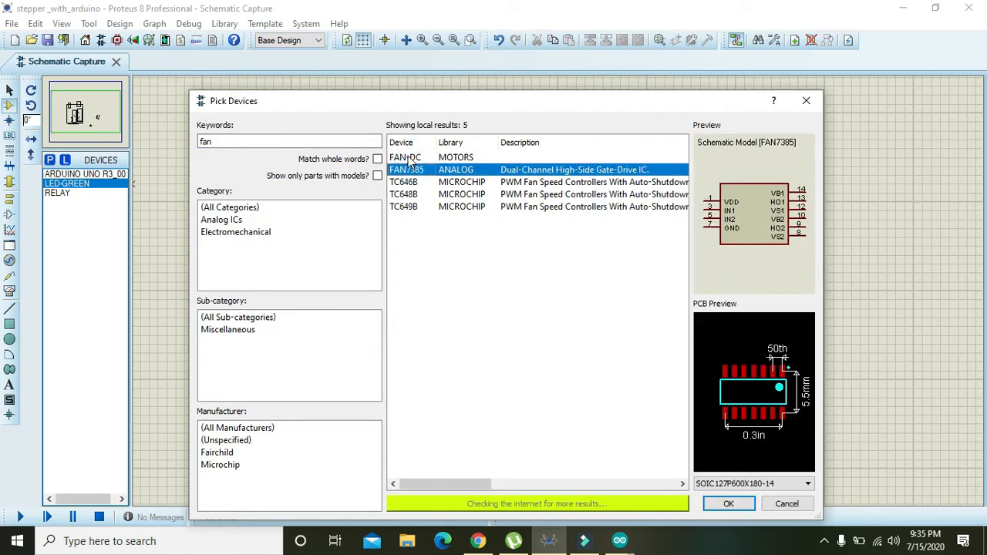
left_click(407, 157)
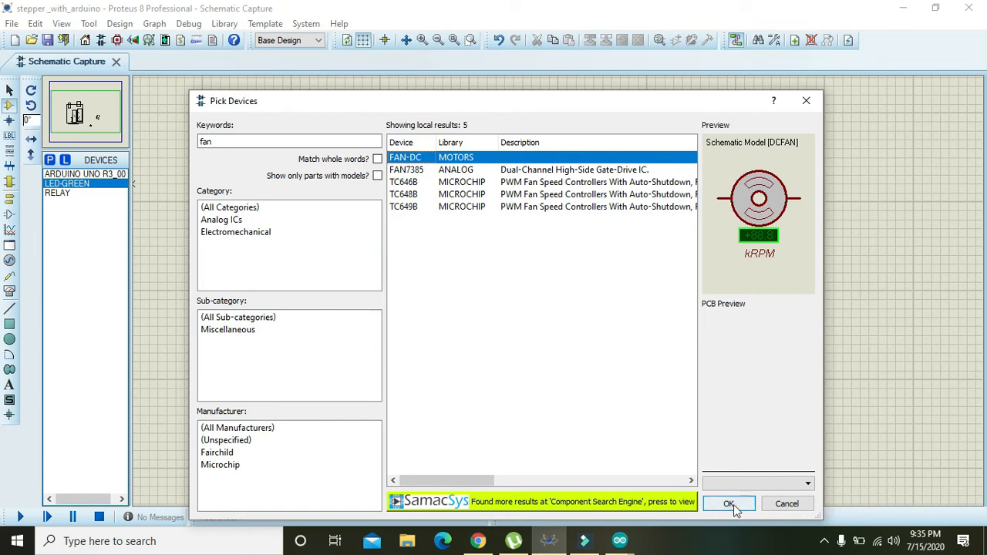
left_click(728, 502)
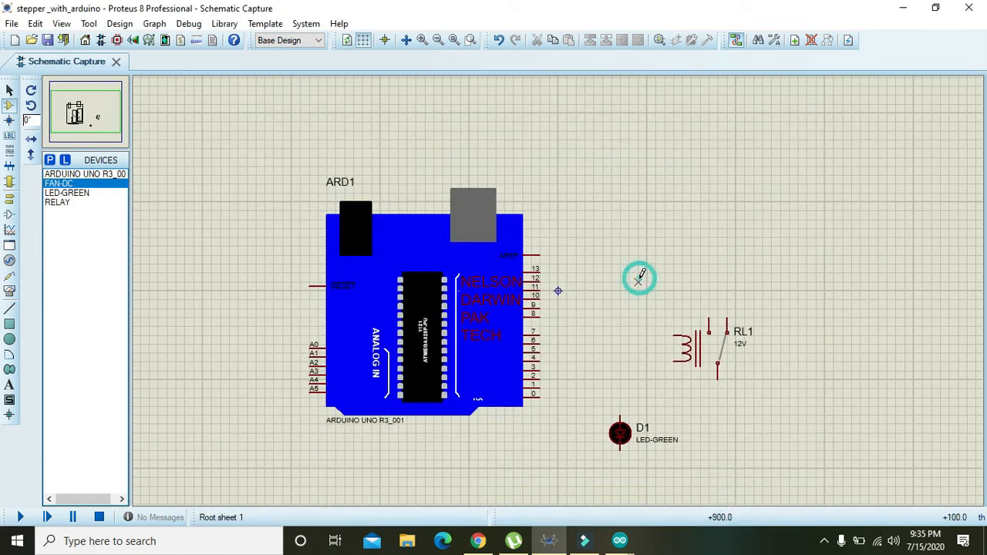
left_click(702, 347)
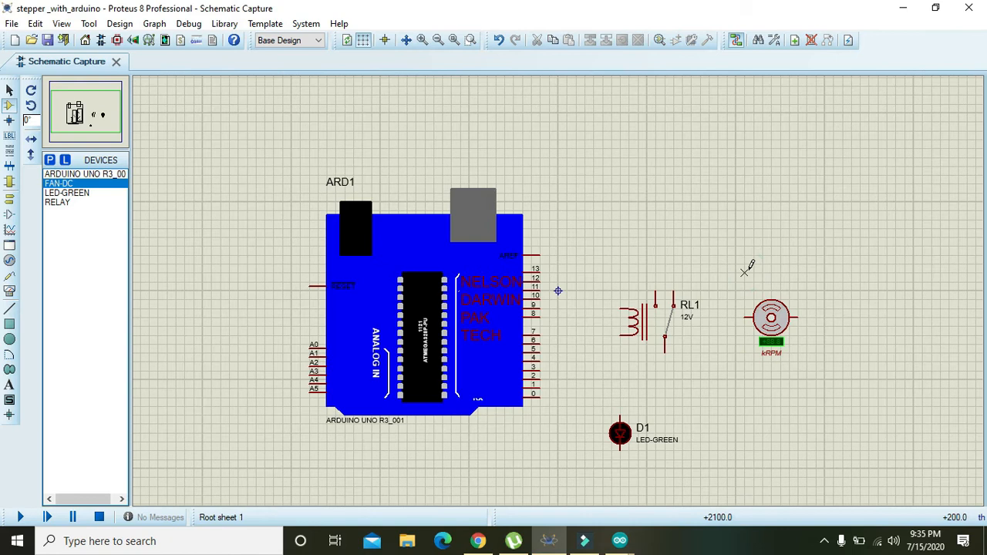
mouse_move(748, 268)
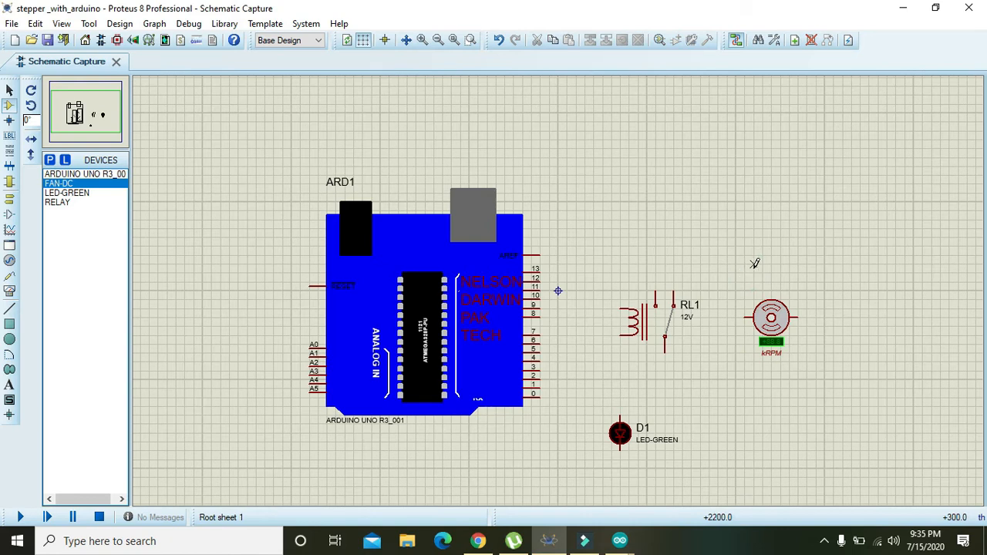
left_click(771, 318)
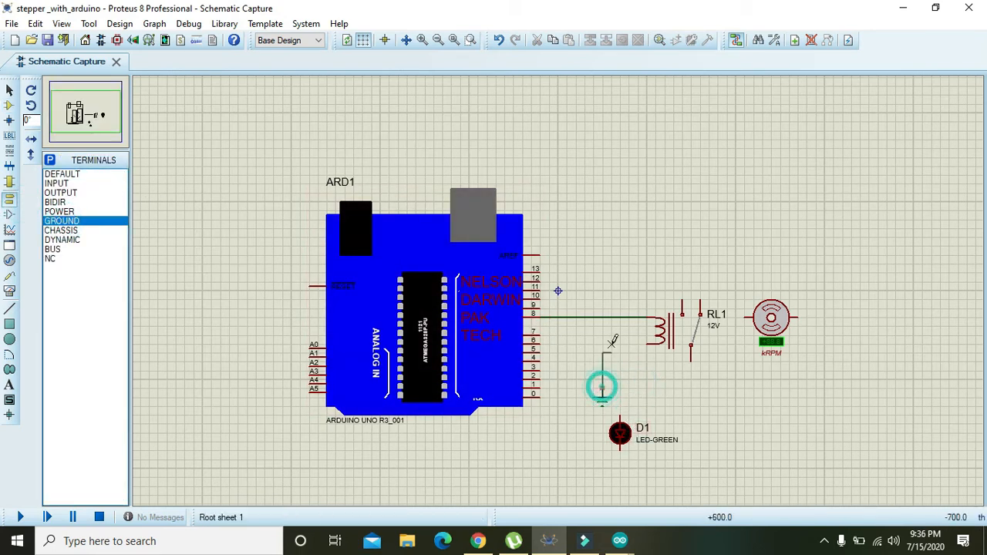
- Place a ground connection below RL1's coil and review the DC fan's properties unchanged
left_click(676, 332)
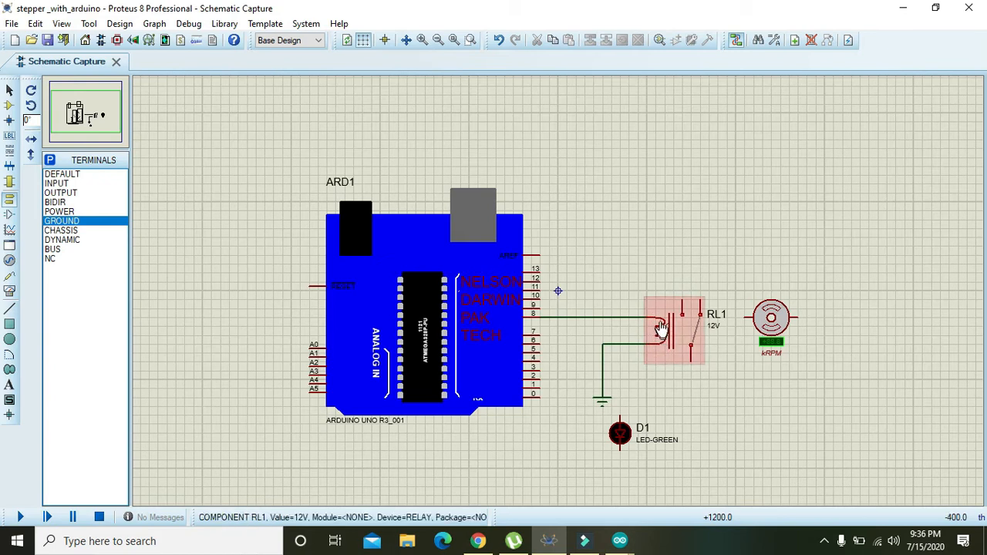
mouse_move(685, 317)
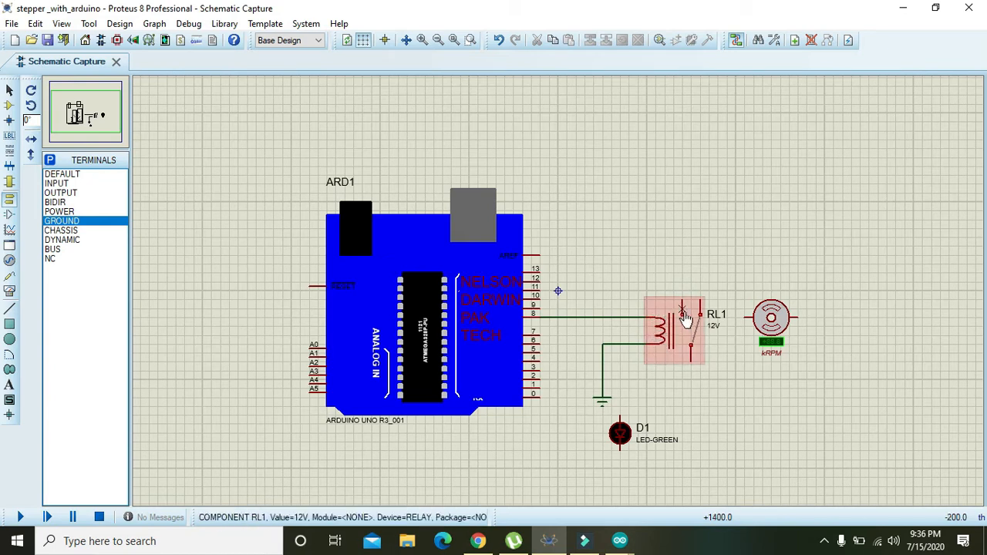
mouse_move(694, 353)
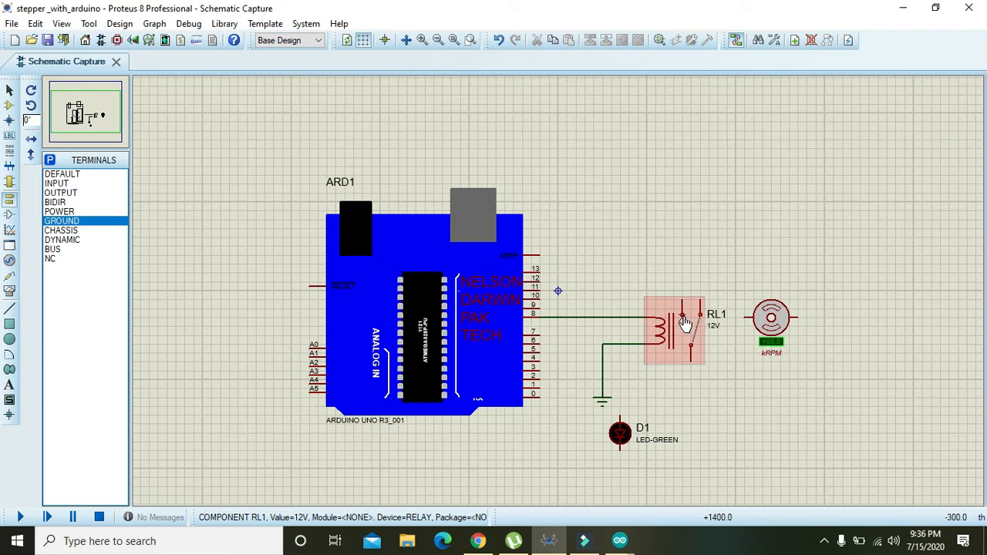
left_click(771, 316)
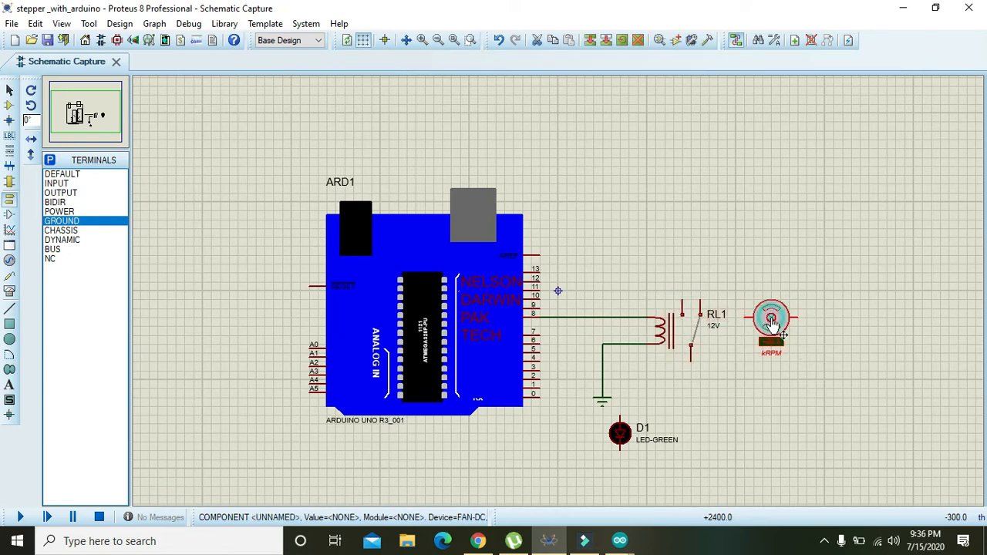
double_click(771, 316)
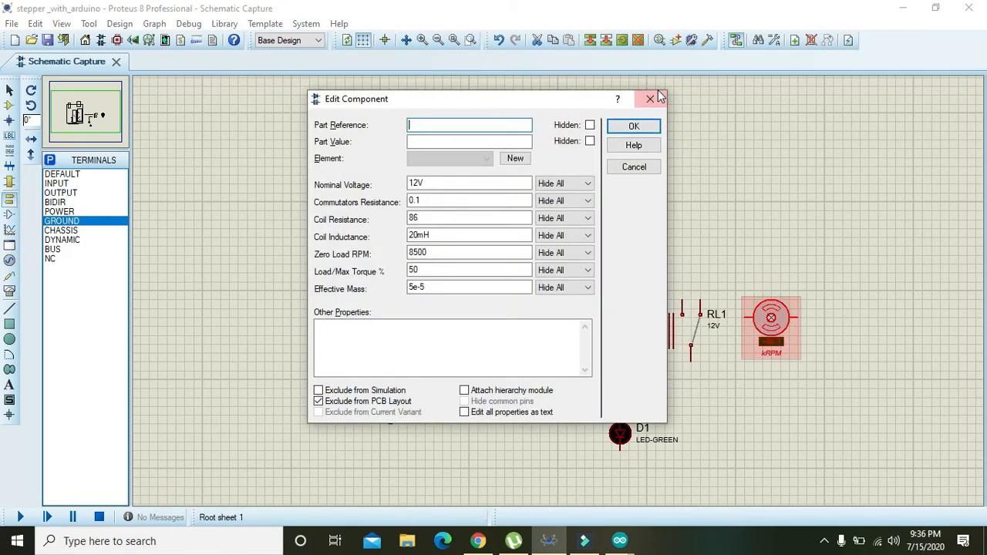
left_click(650, 99)
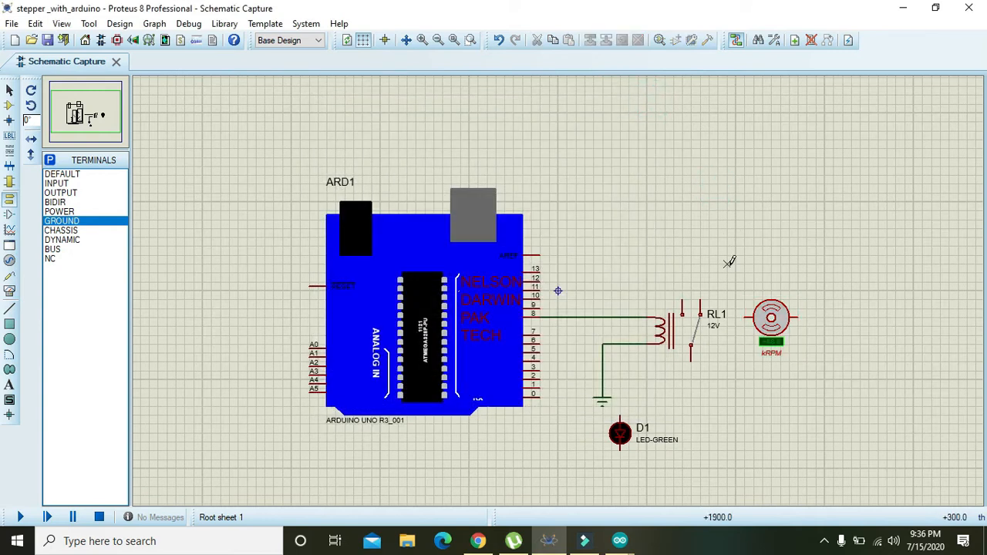
left_click(771, 316)
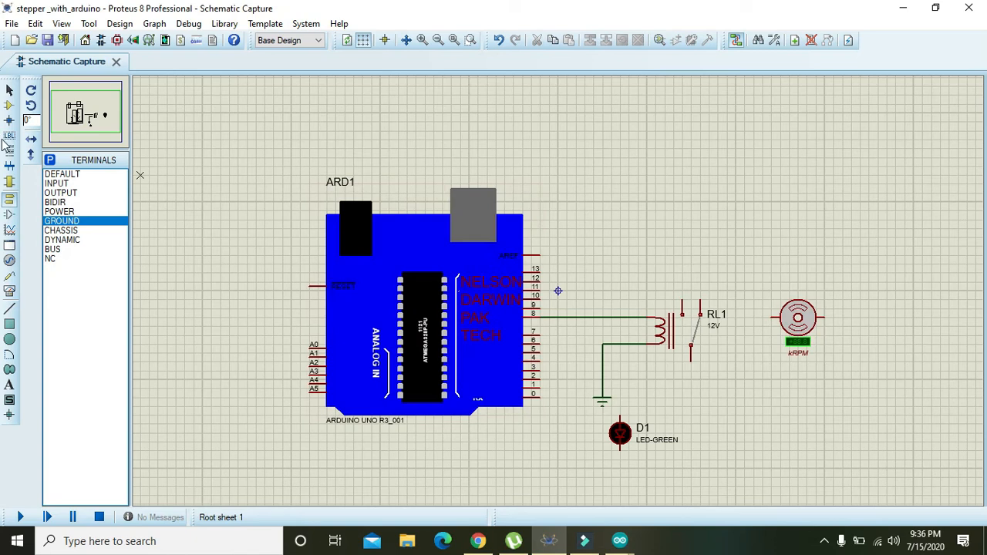
mouse_move(10, 259)
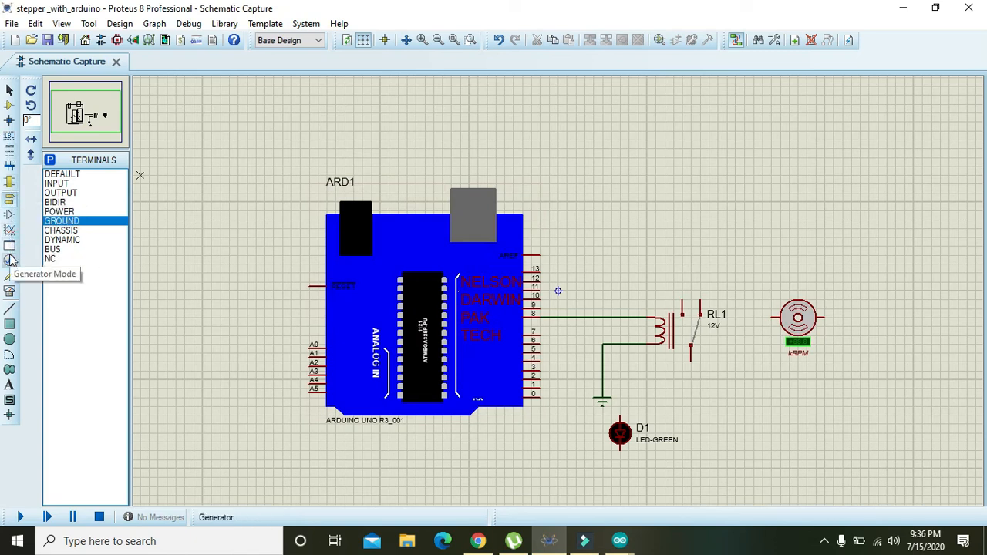
- Add a DC voltage source above the fan, wire it to the fan and confirm its voltage
left_click(9, 261)
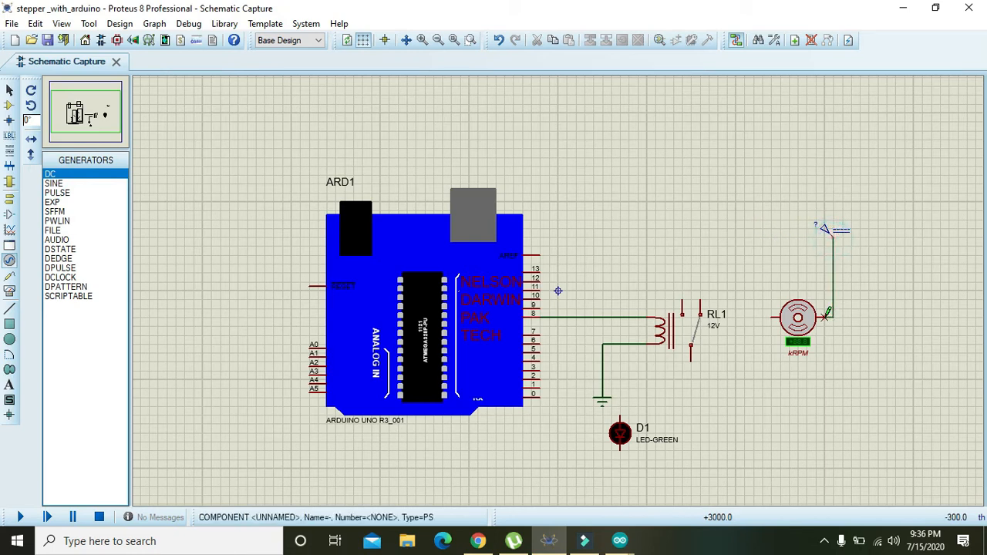
left_click(833, 231)
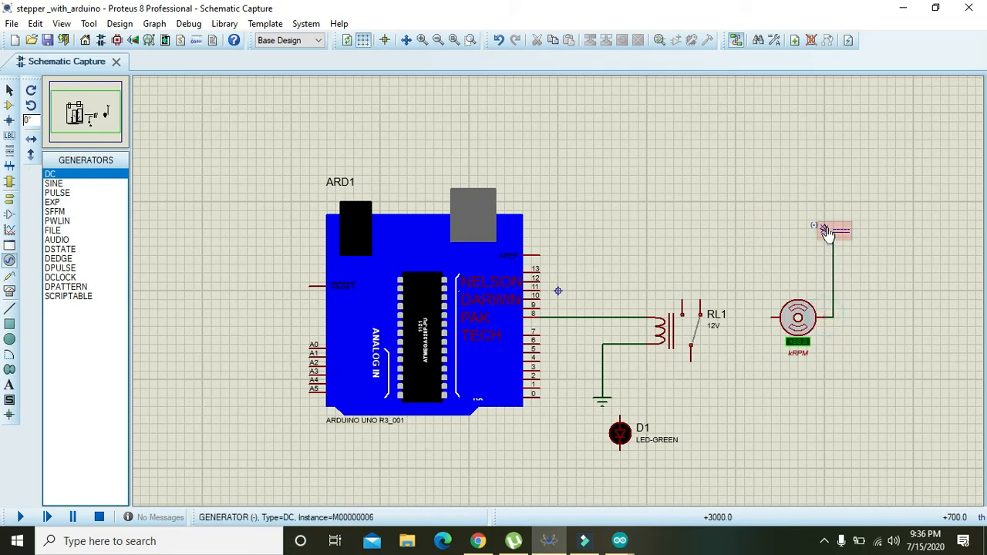
double_click(830, 231)
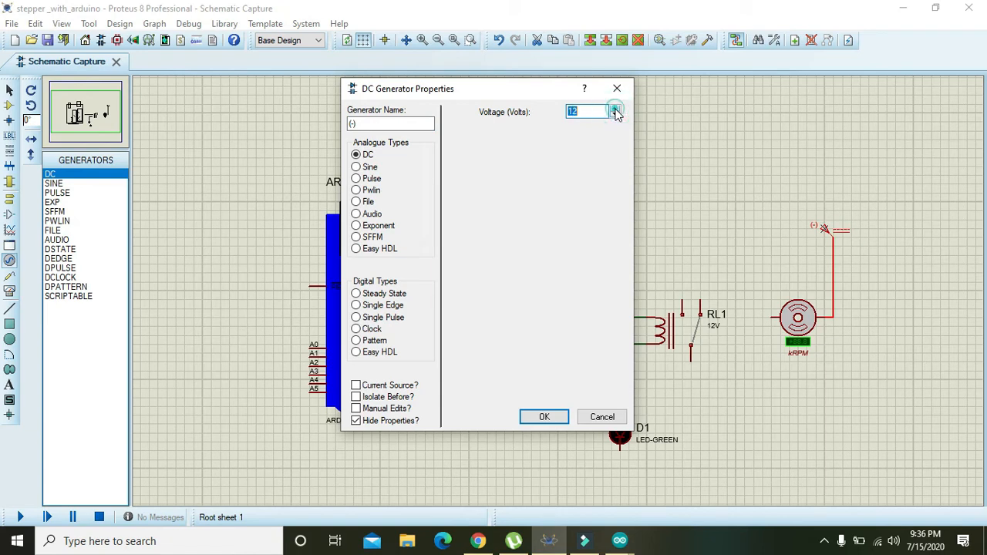
left_click(543, 417)
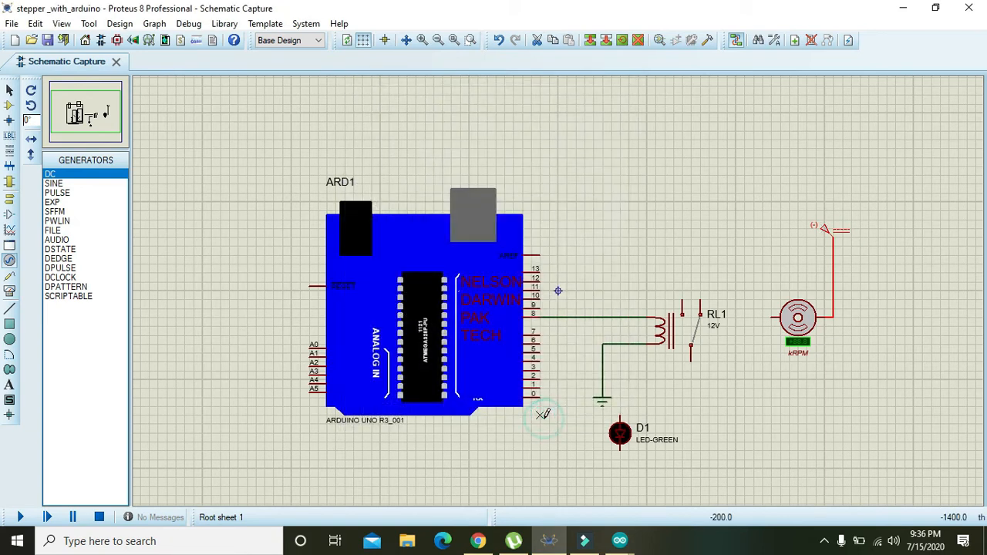
mouse_move(663, 464)
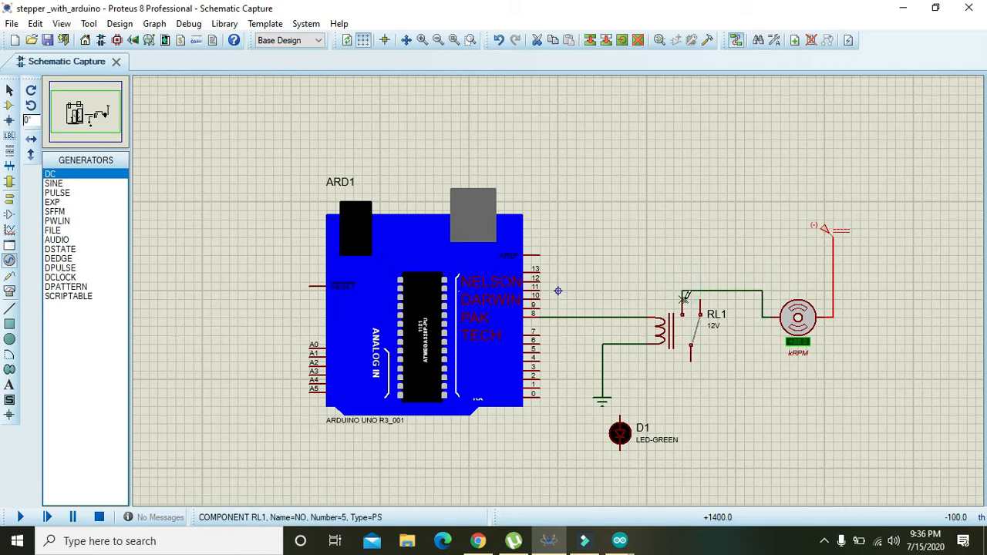
- Wire RL1's NO contact to the fan and wire LED D1 from the Arduino signal line to ground
left_click(678, 319)
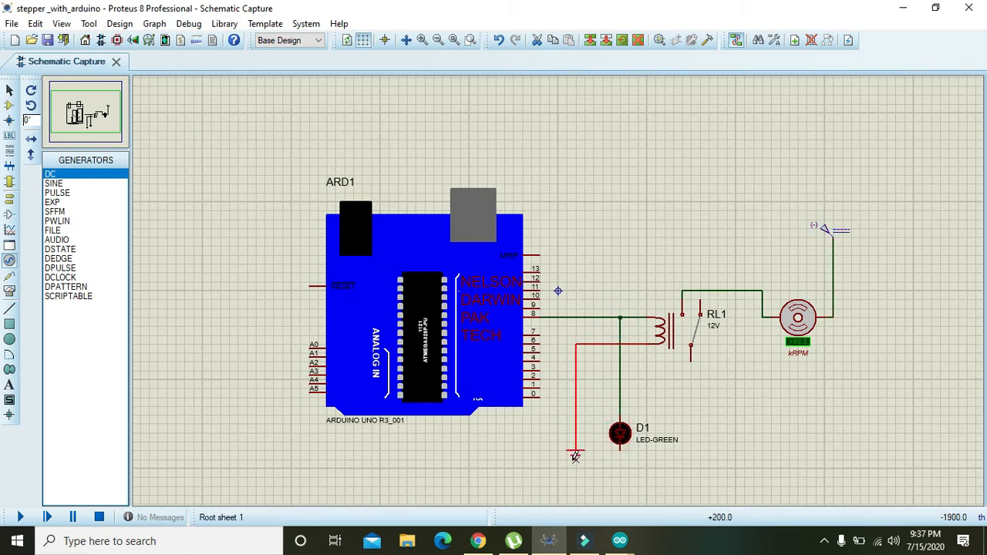
left_click(576, 451)
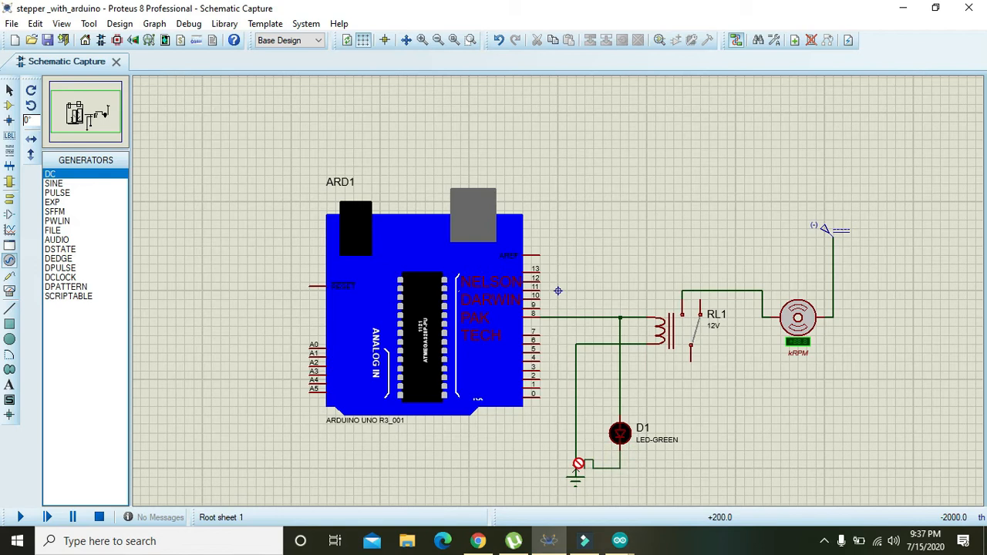
left_click(620, 433)
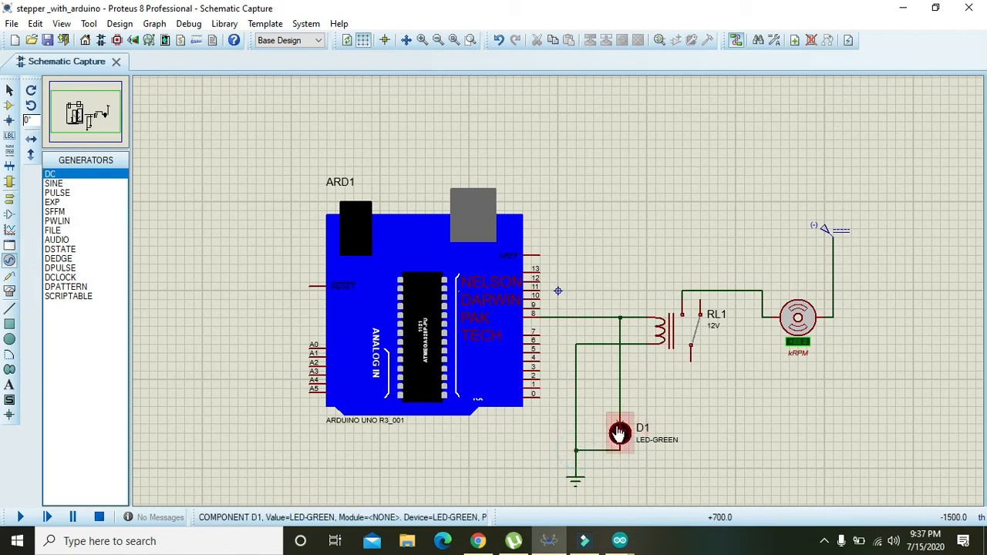
left_click(620, 432)
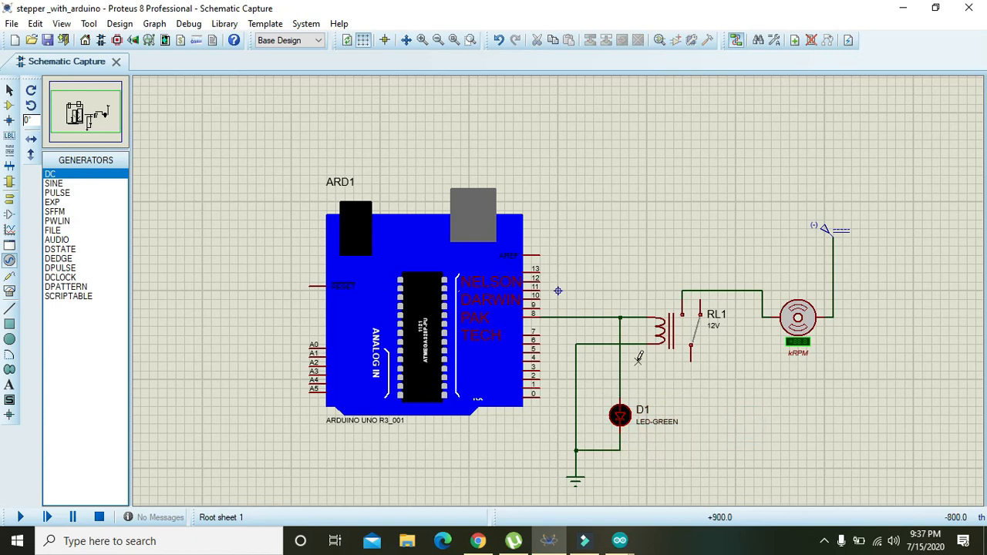
left_click(404, 337)
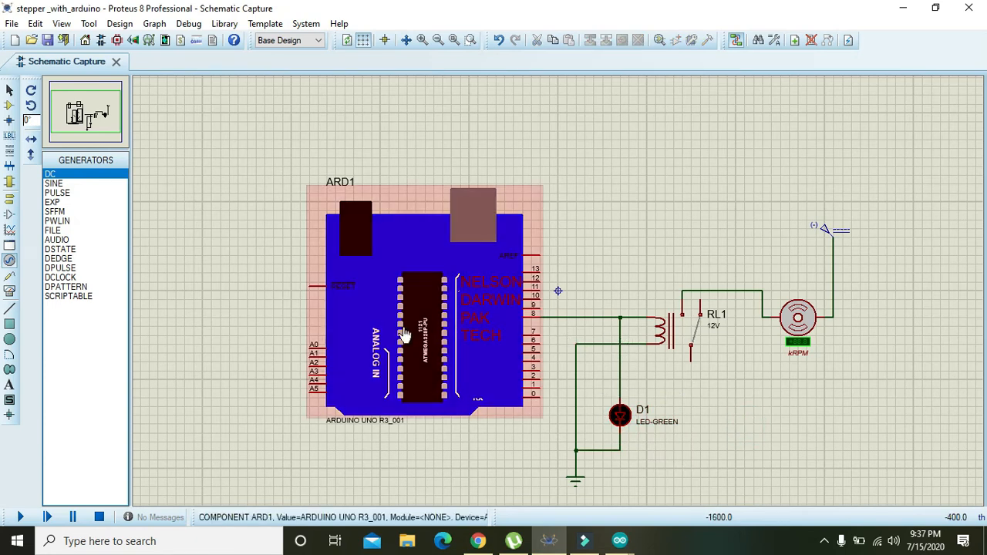
mouse_move(404, 331)
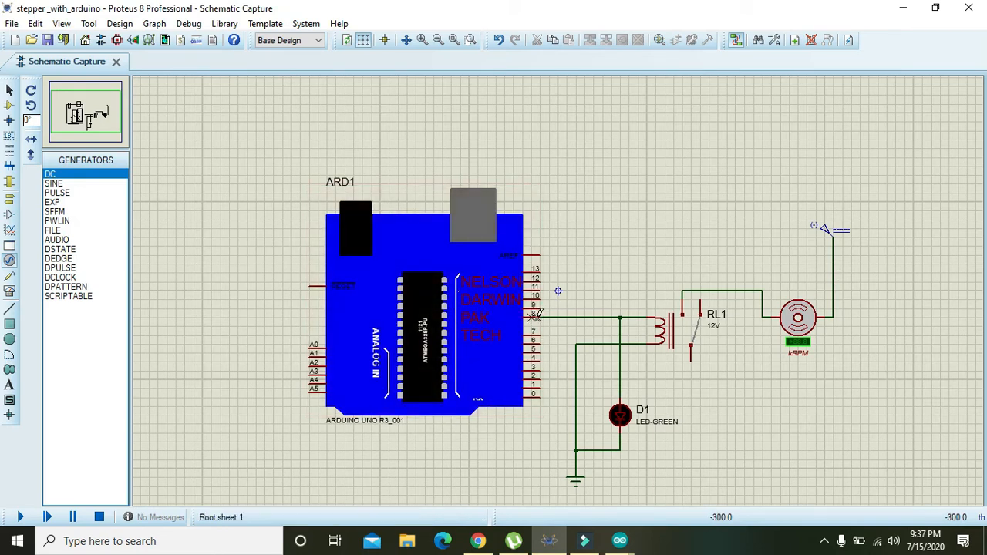
mouse_move(537, 314)
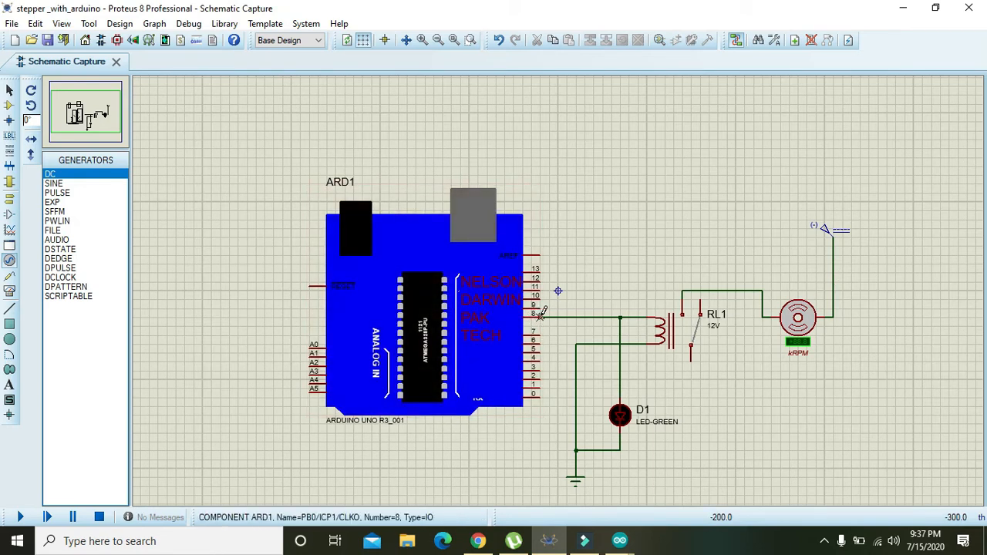
left_click(666, 323)
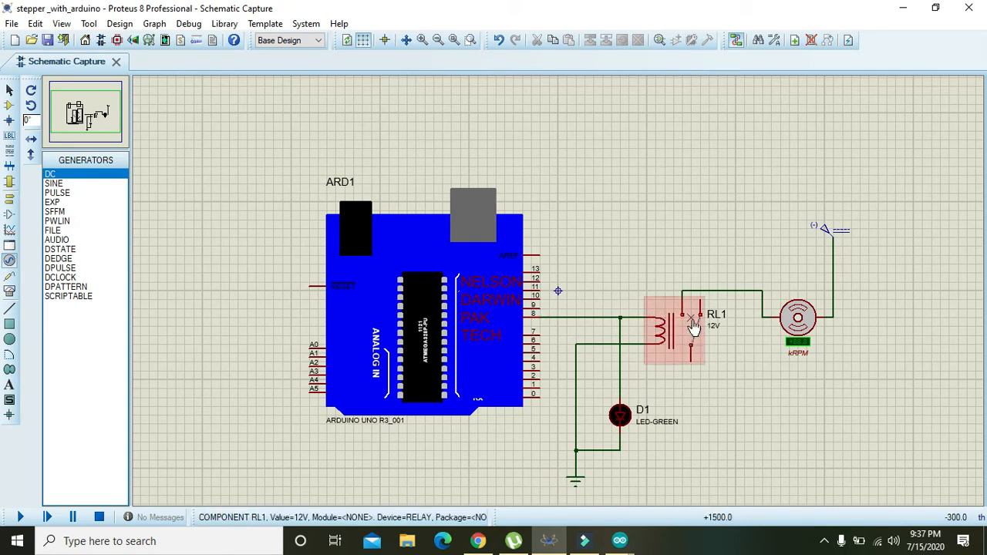
left_click(799, 318)
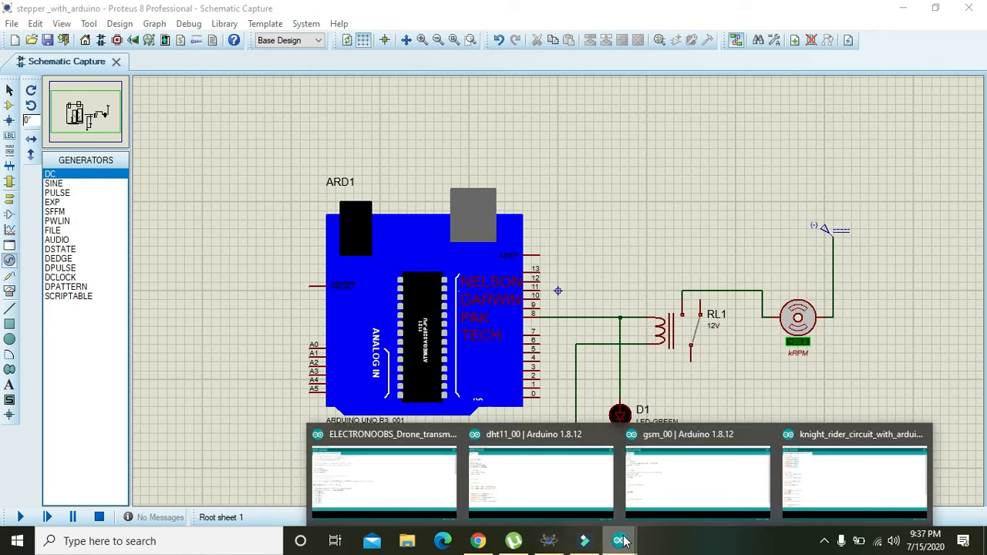
- In the Arduino IDE, write pinMode(8,OUTPUT) inside setup()
left_click(854, 478)
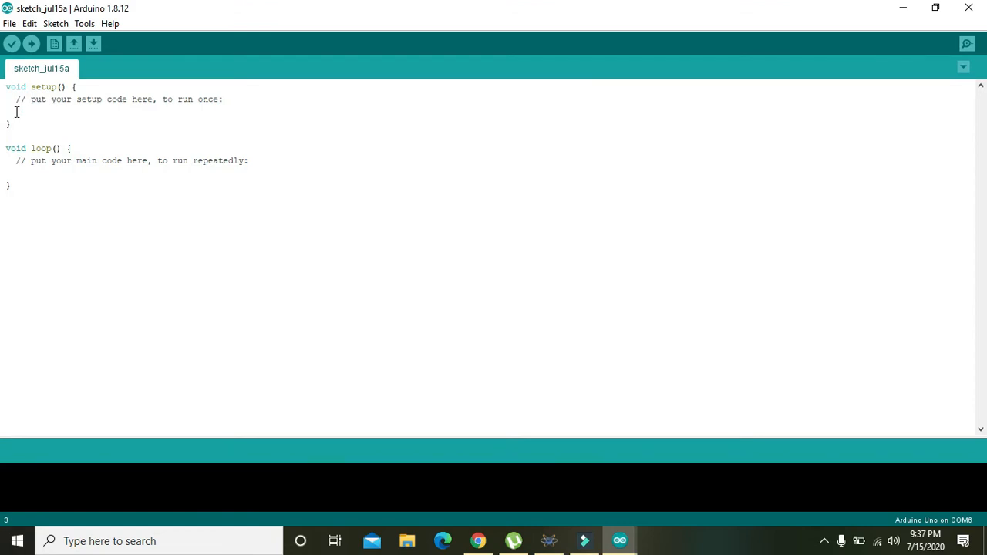
type("pinMode")
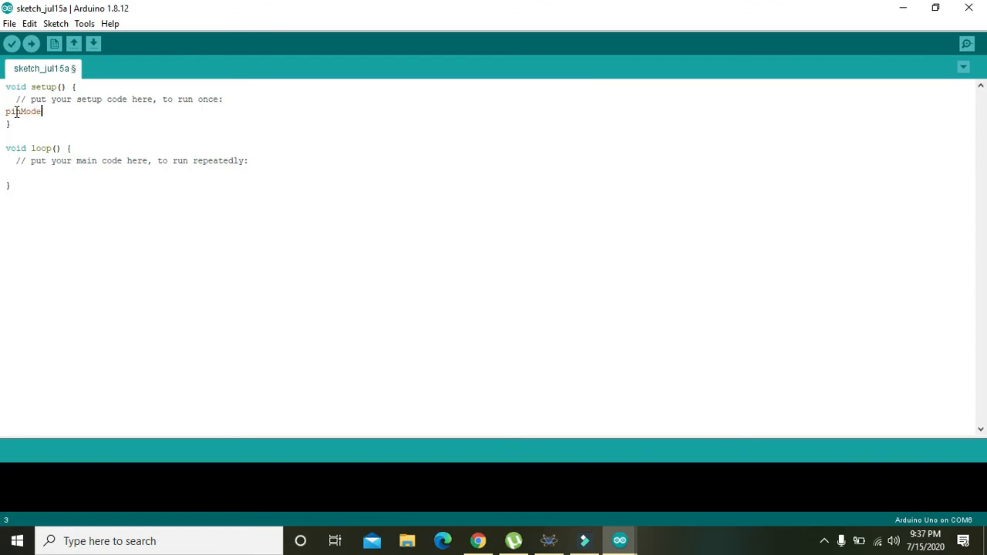
type("()")
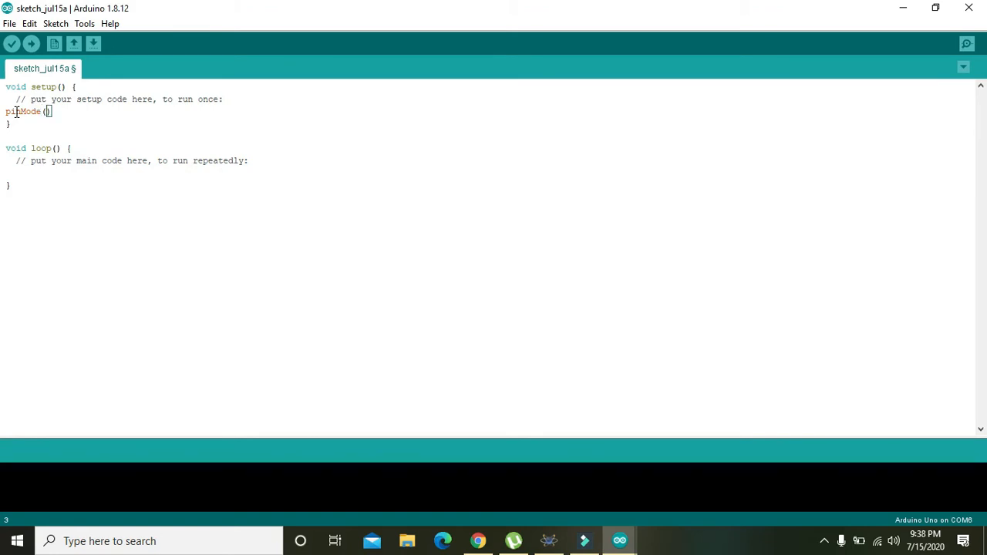
type(",HIGH")
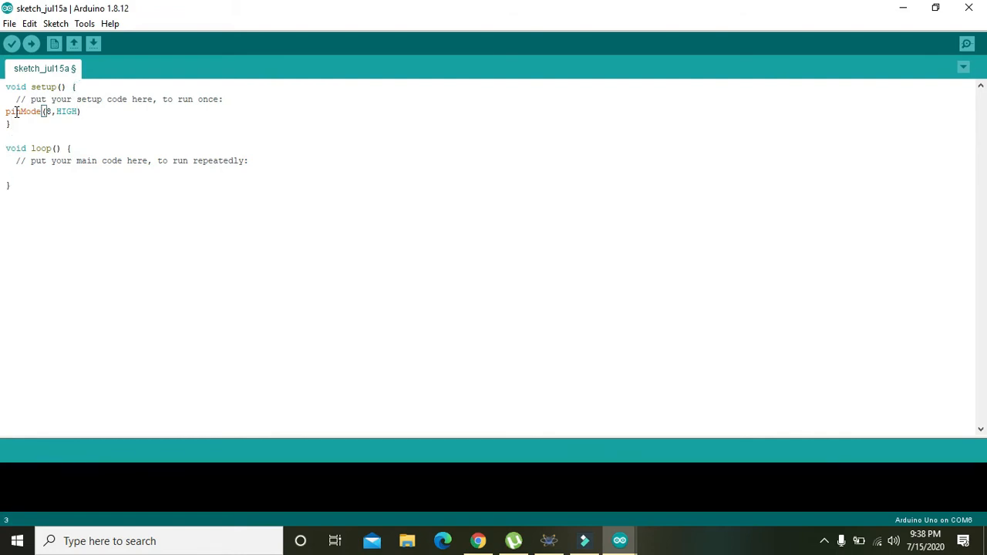
type("0")
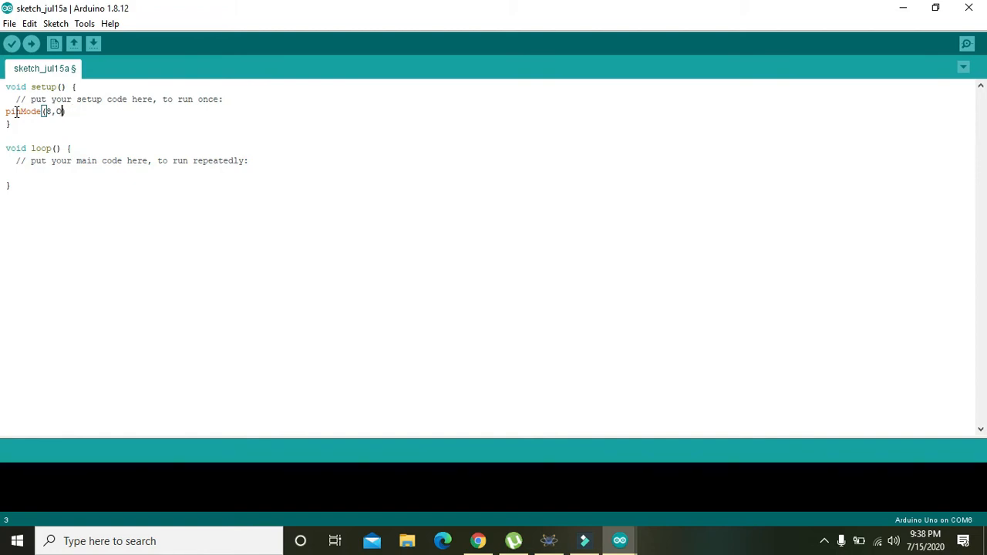
type("OUTPUT")
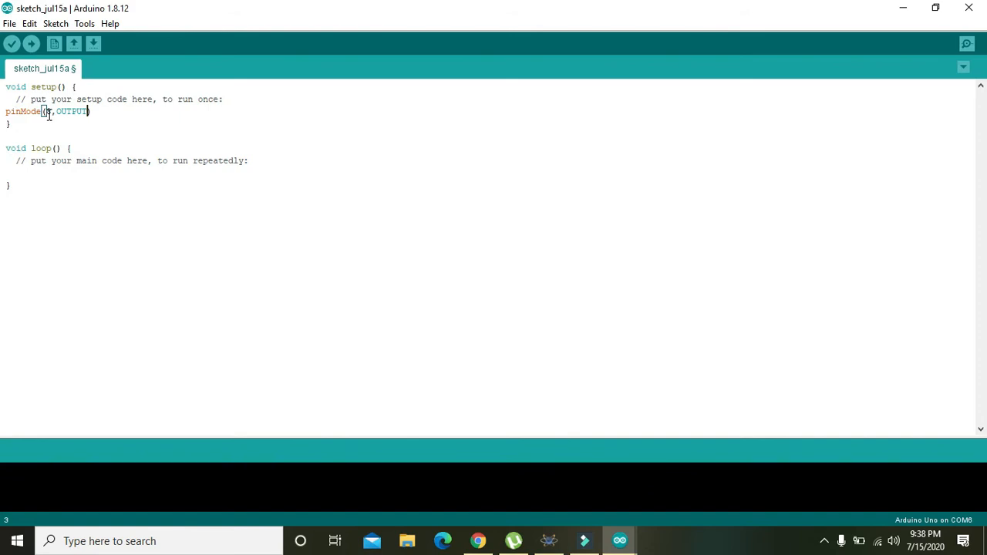
- Remove the placeholder comment inside loop()
right_click(45, 111)
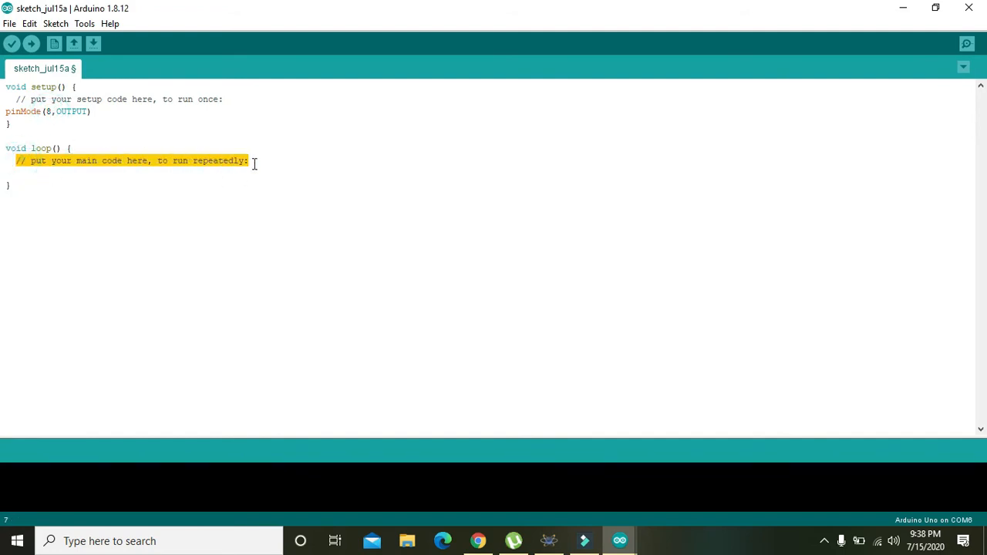
key("Delete")
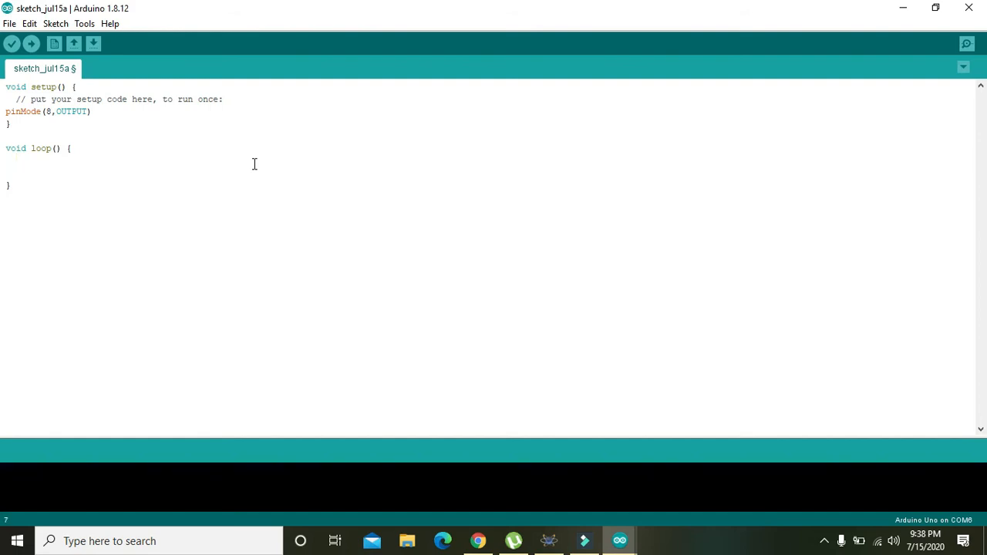
- Write delay(8000); inside loop() and start a new line
type("dela")
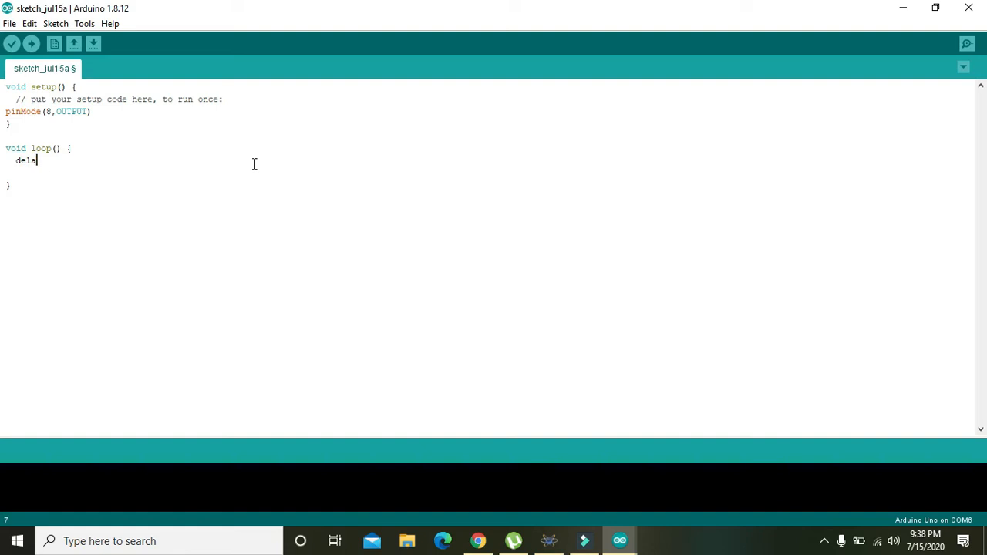
type("y()")
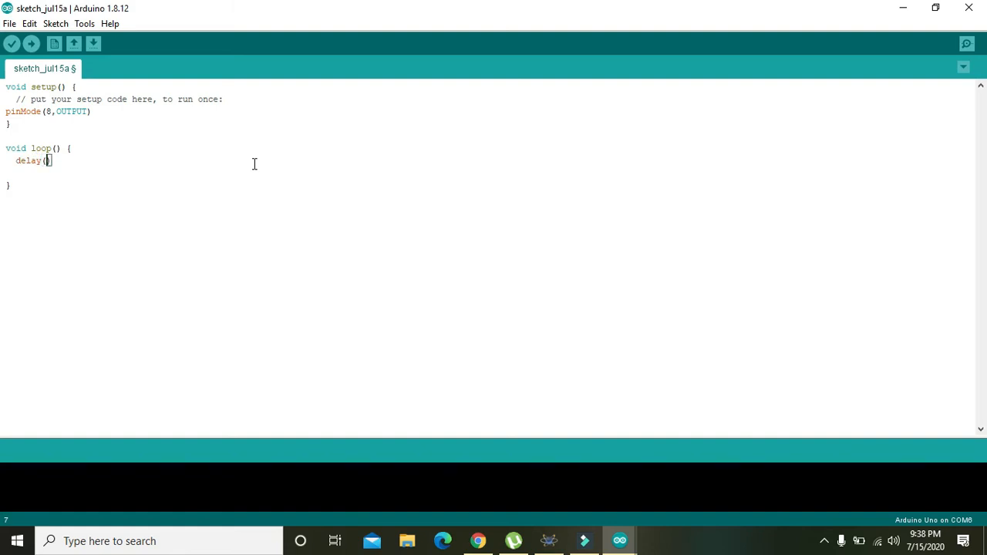
type("8")
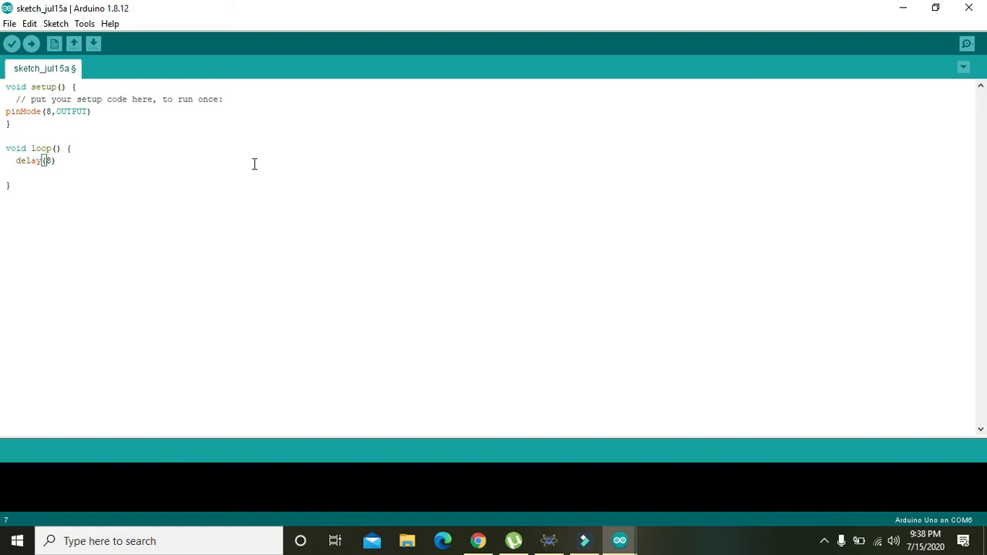
type("000);")
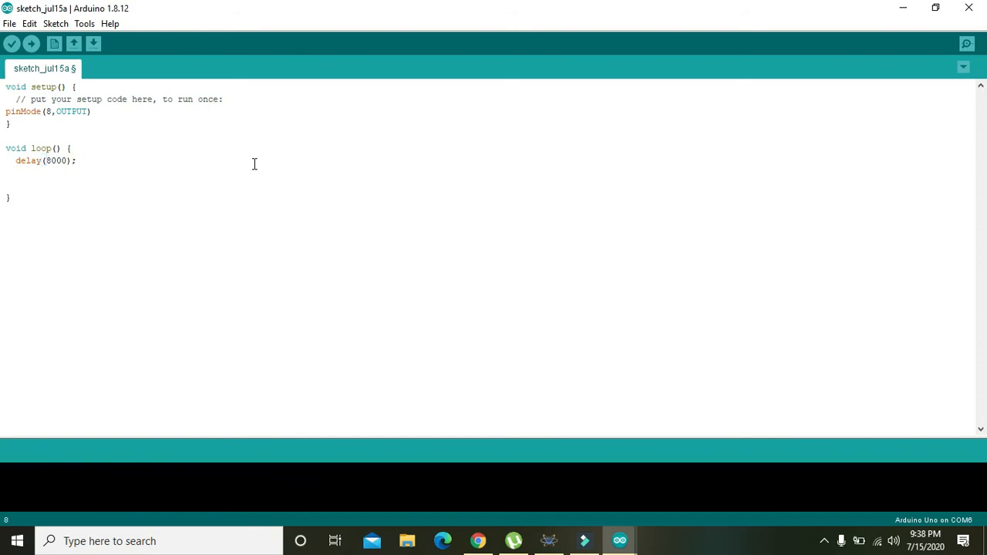
left_click(17, 161)
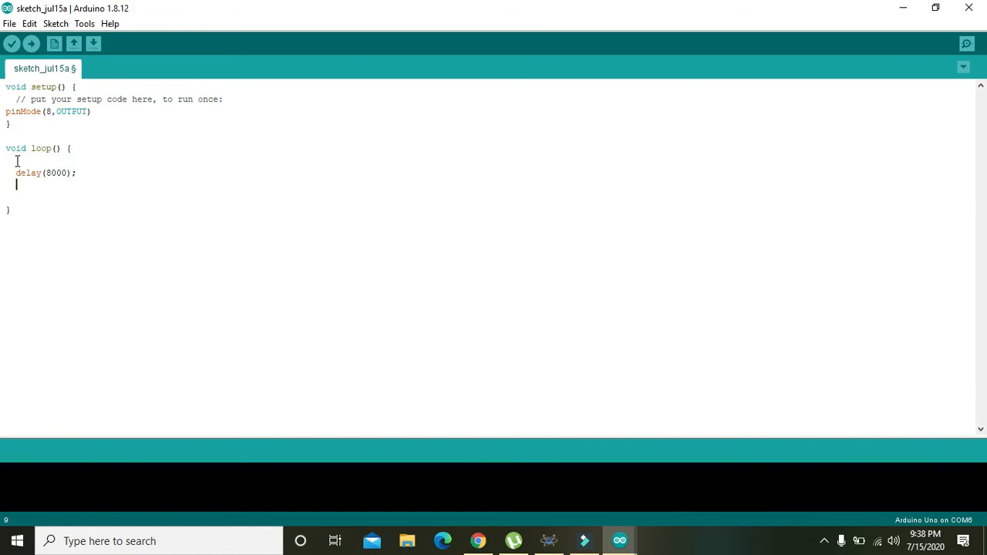
- Write digitalWrite(8,HIGH); after the delay and highlight HIGH
type("digital")
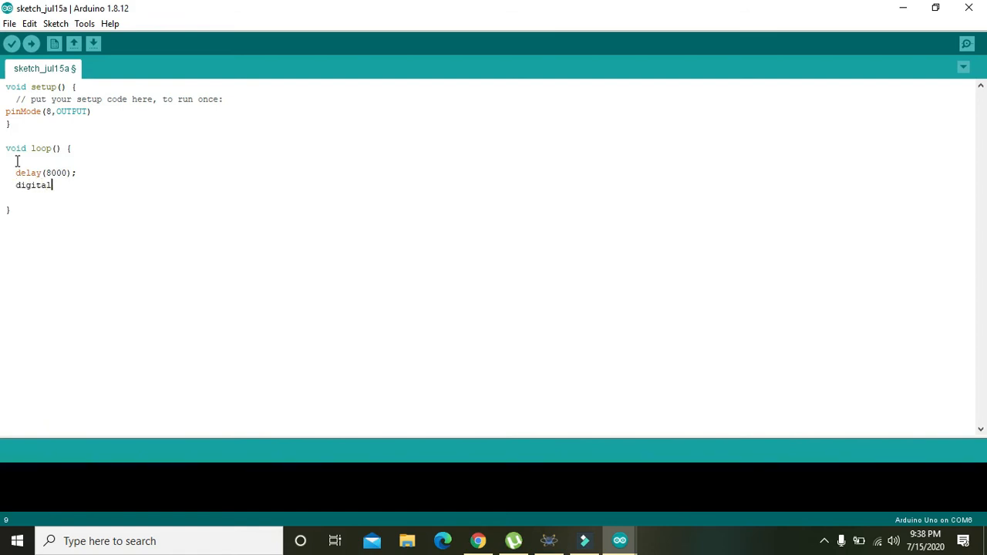
type("Write")
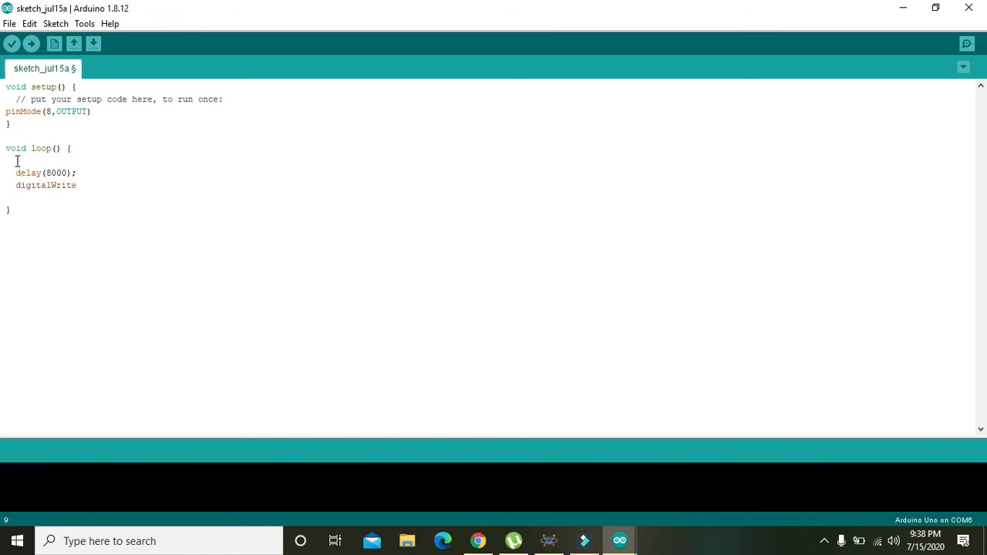
type("()")
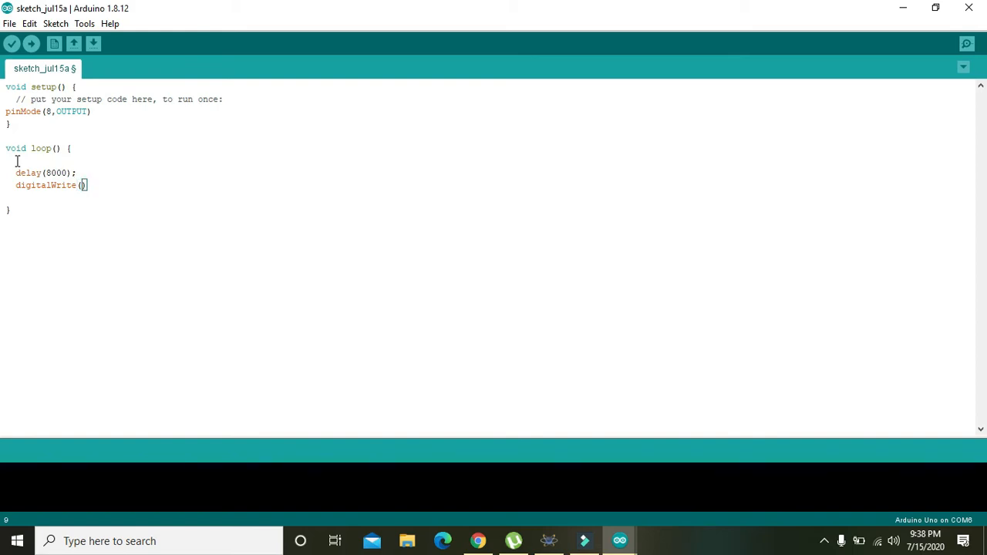
type("8,HIG")
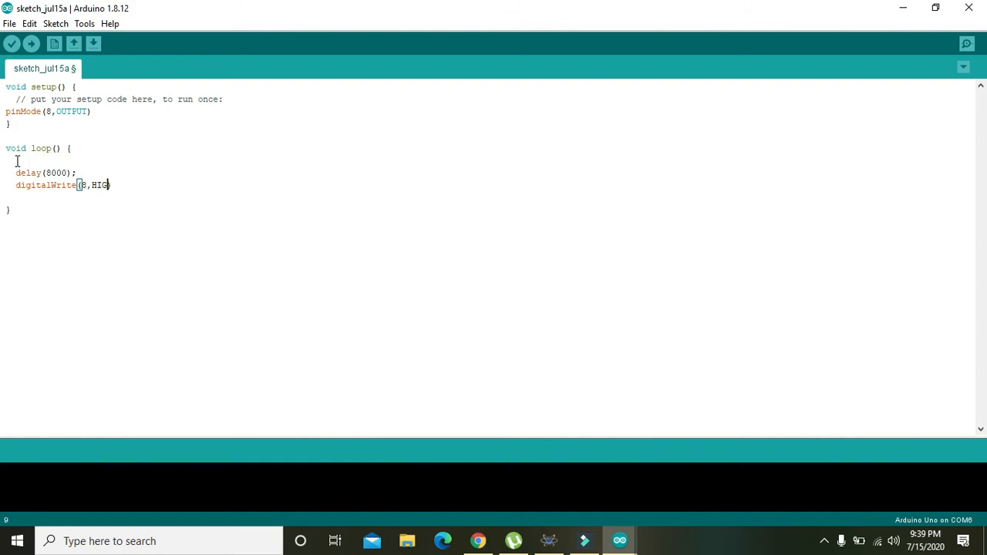
type("H);")
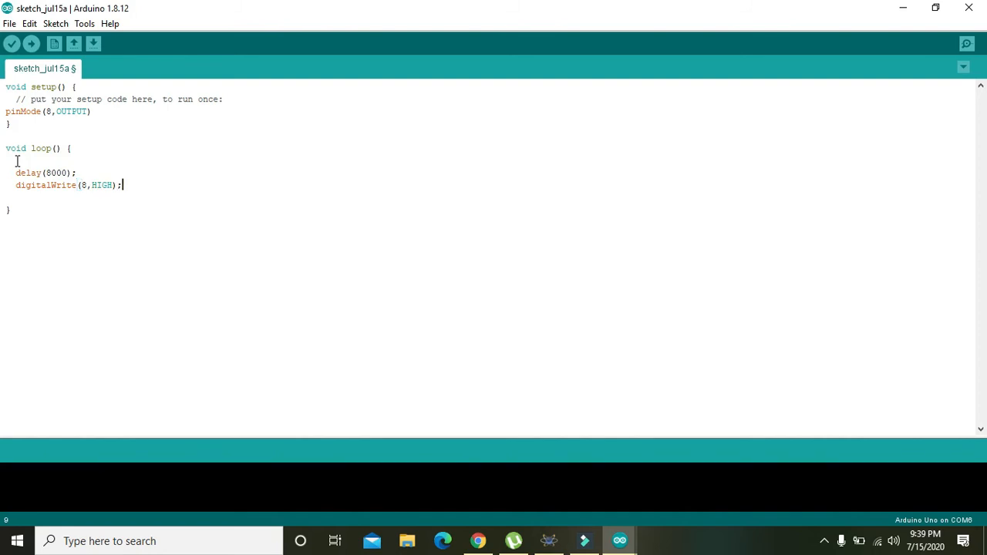
double_click(101, 185)
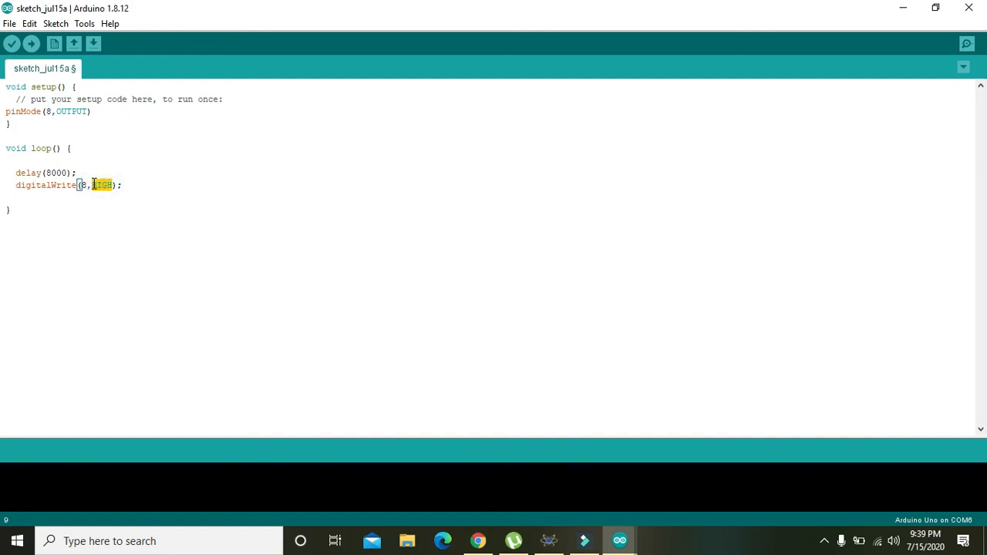
- Save the sketch as 'timer circuit' in the Arduino sketches folder
left_click(83, 185)
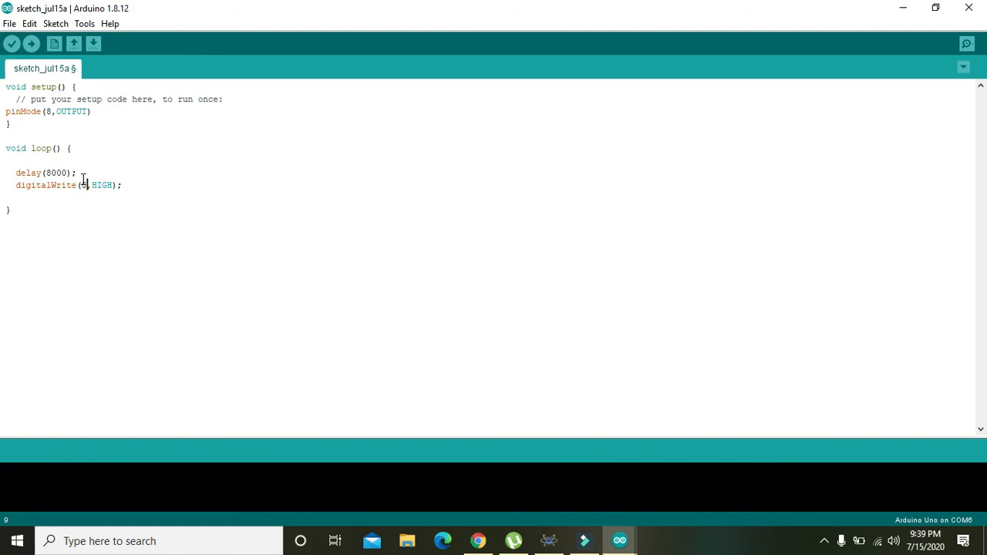
mouse_move(12, 43)
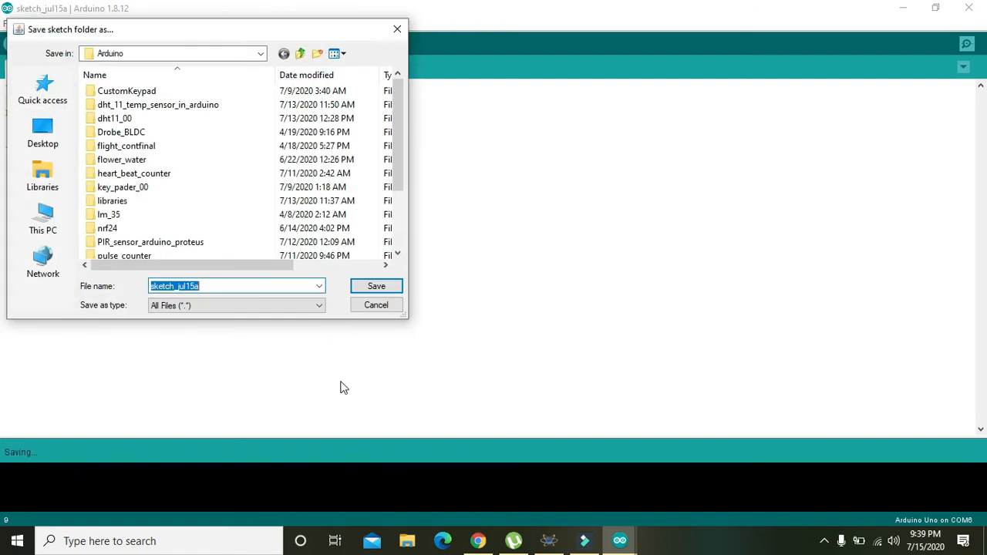
type("t")
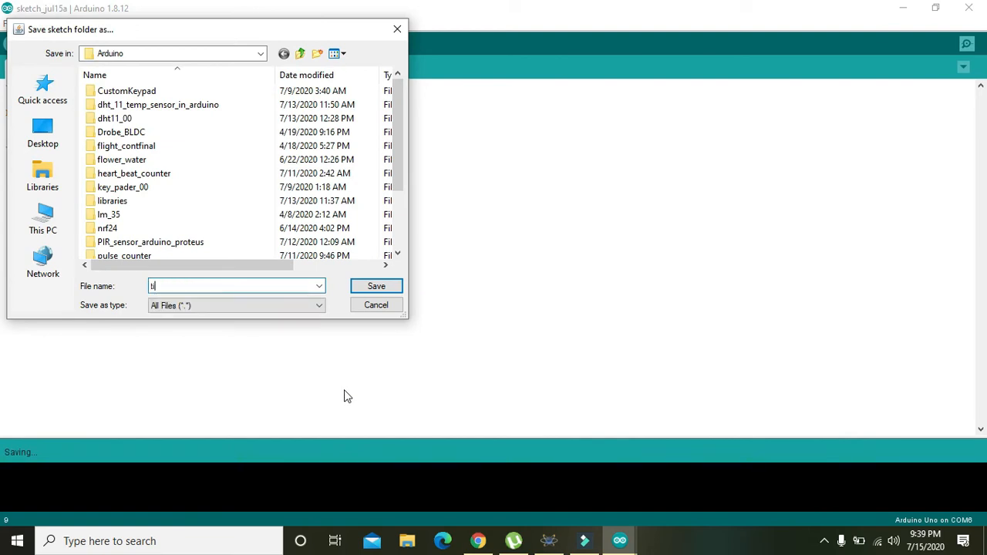
type("timer cir")
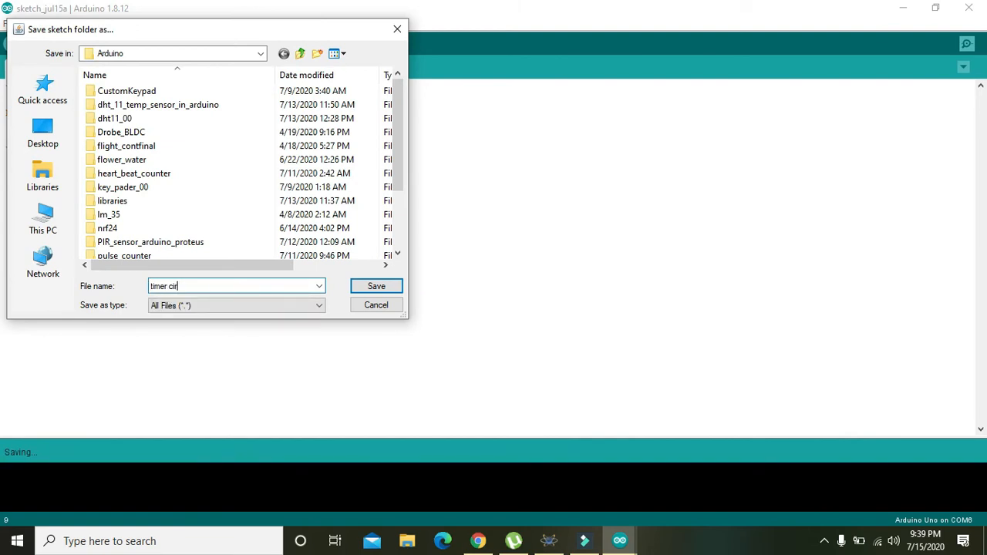
type("cuit")
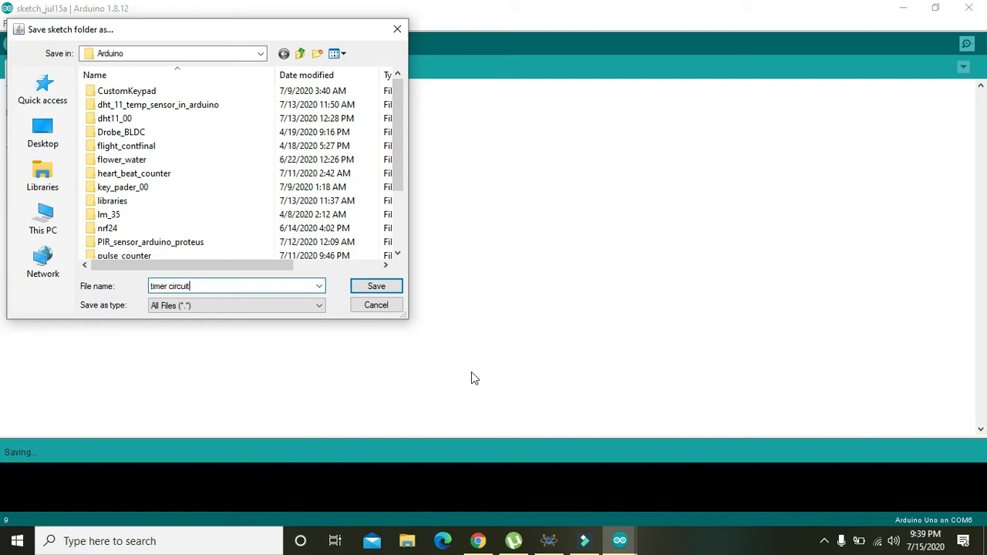
left_click(376, 285)
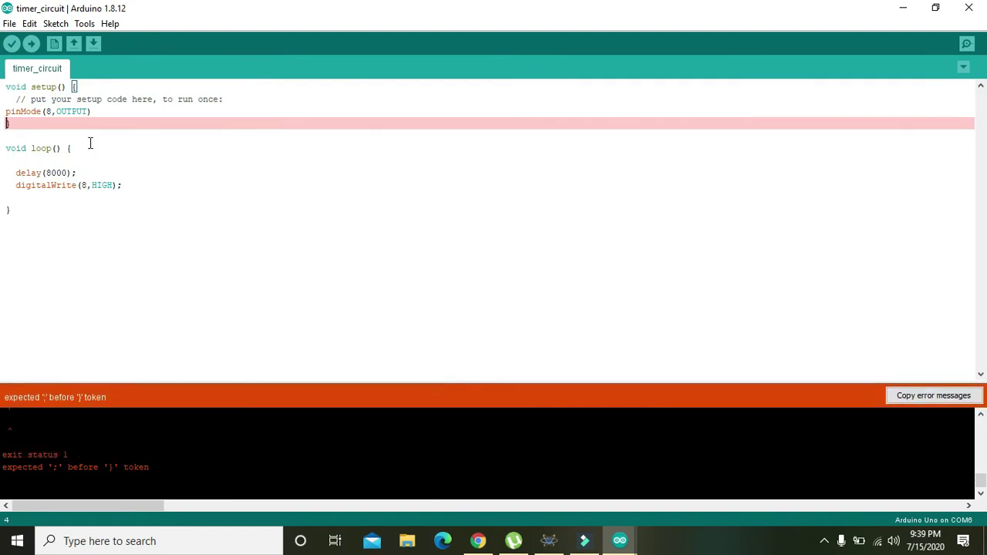
- End the pinMode line with a semicolon and recompile the timer_circuit sketch
left_click(92, 111)
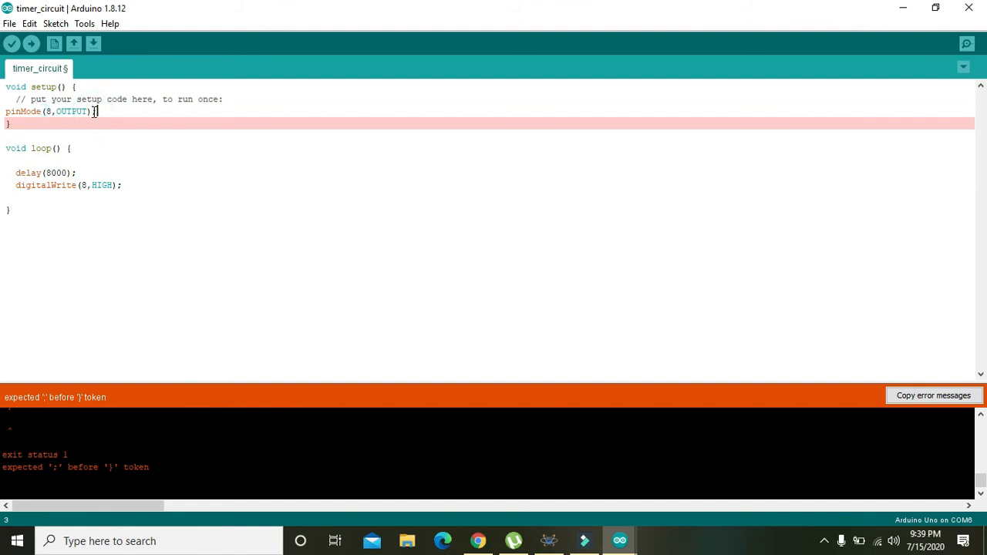
type(";")
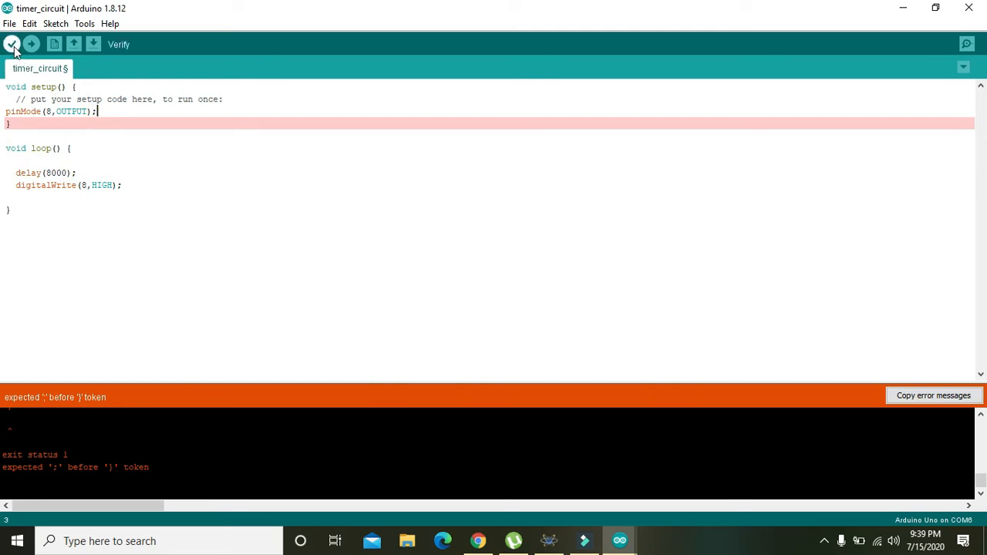
left_click(12, 44)
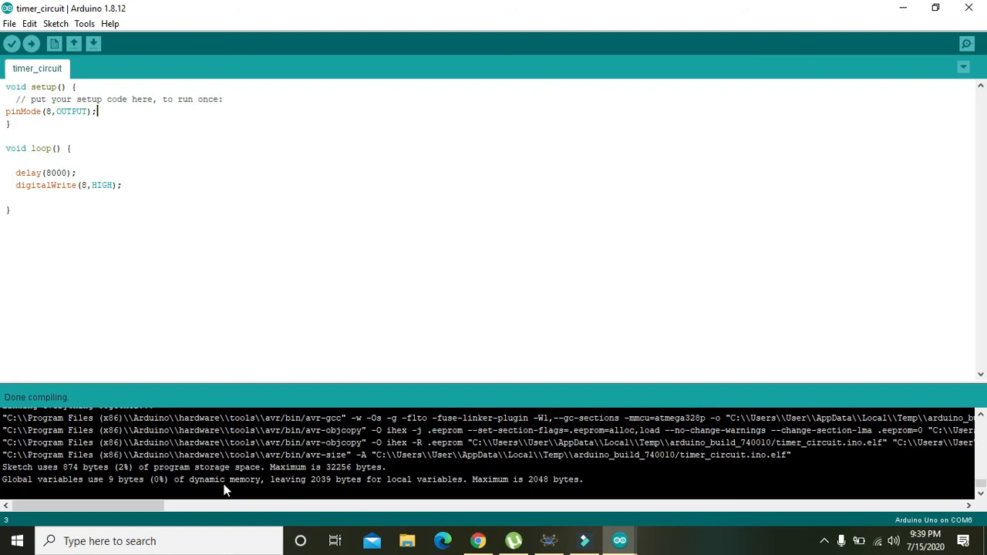
- Select the compiled timer_circuit.ino.hex path in the build output for copying
left_click_drag(85, 505, 155, 506)
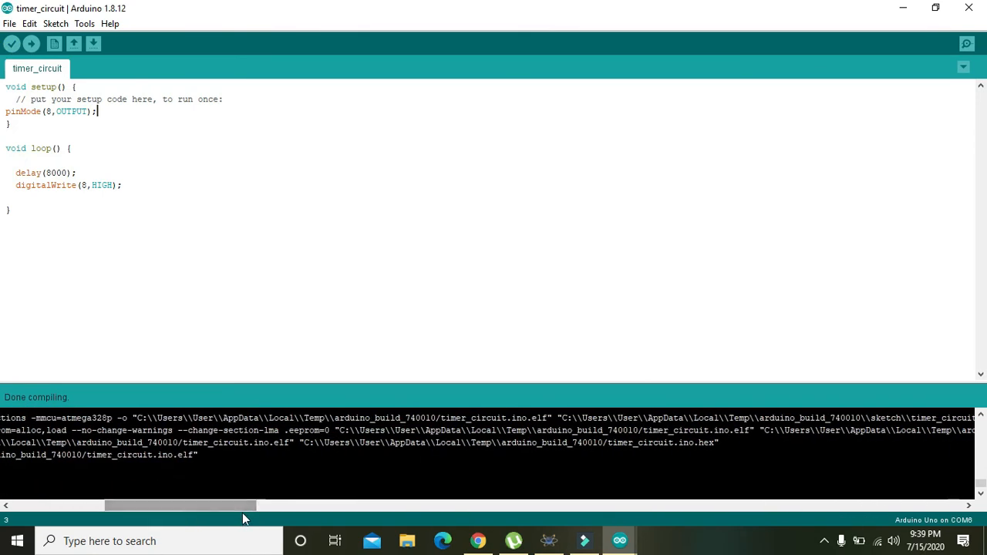
double_click(693, 443)
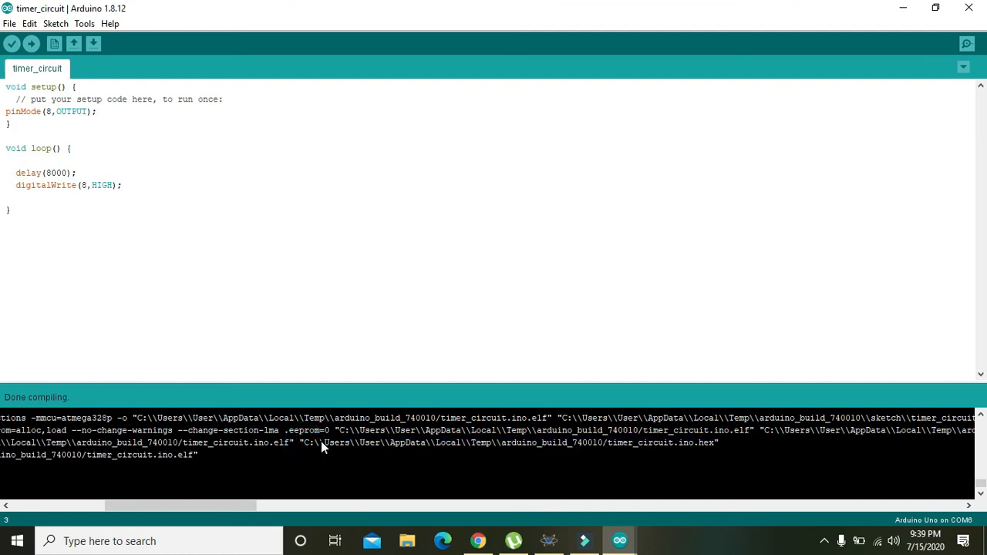
double_click(648, 443)
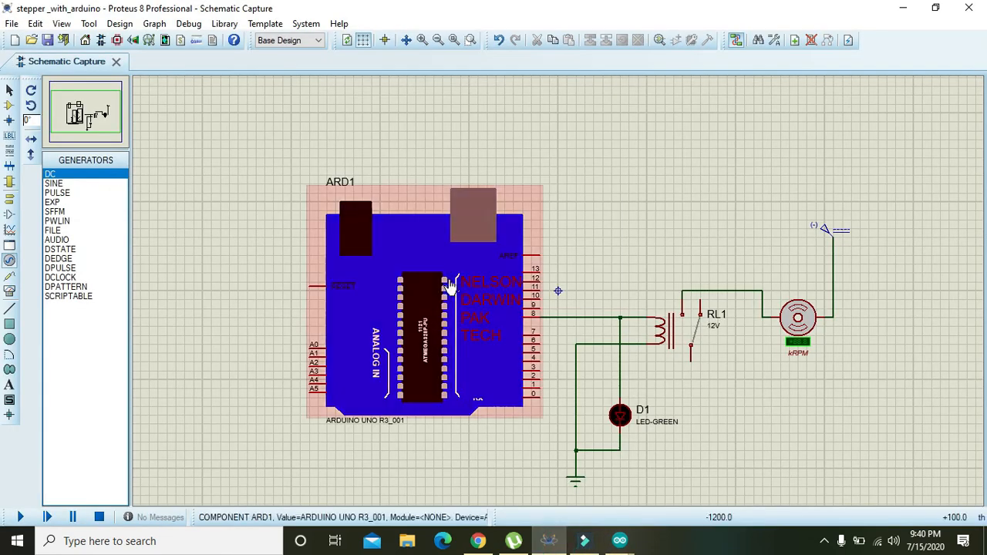
- Load timer_circuit.ino.hex as ARD1's program file and start the simulation
double_click(424, 301)
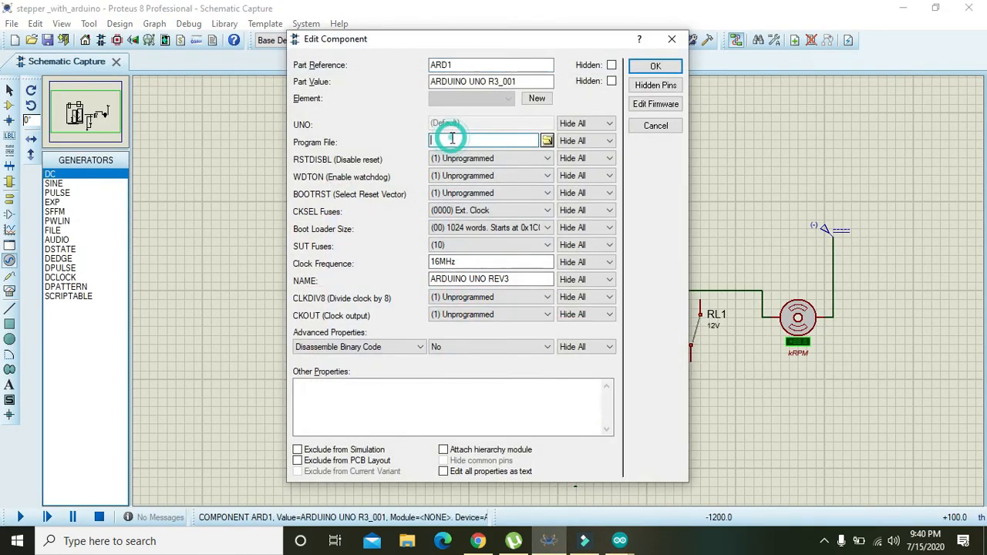
type("d_740010/timer_circuit.ino.hex")
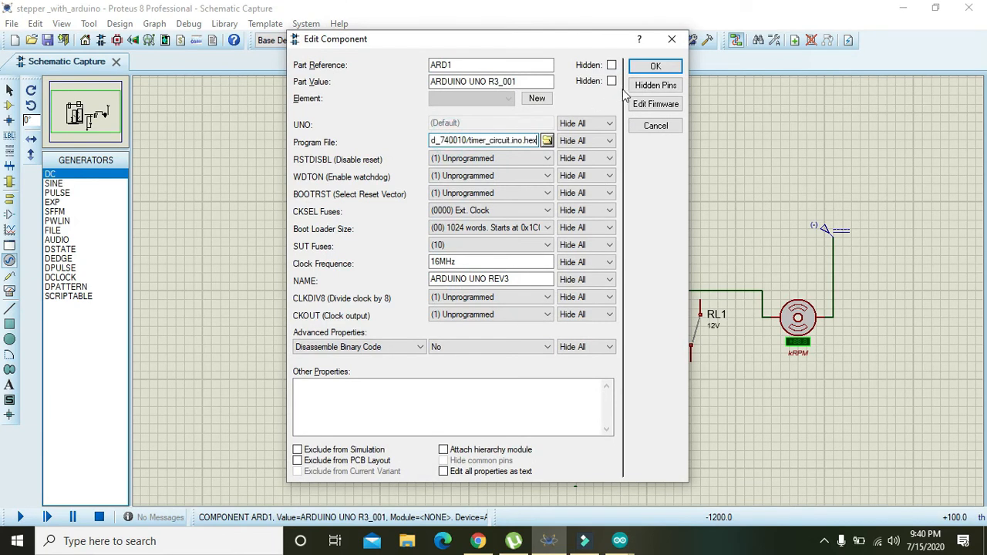
left_click(654, 65)
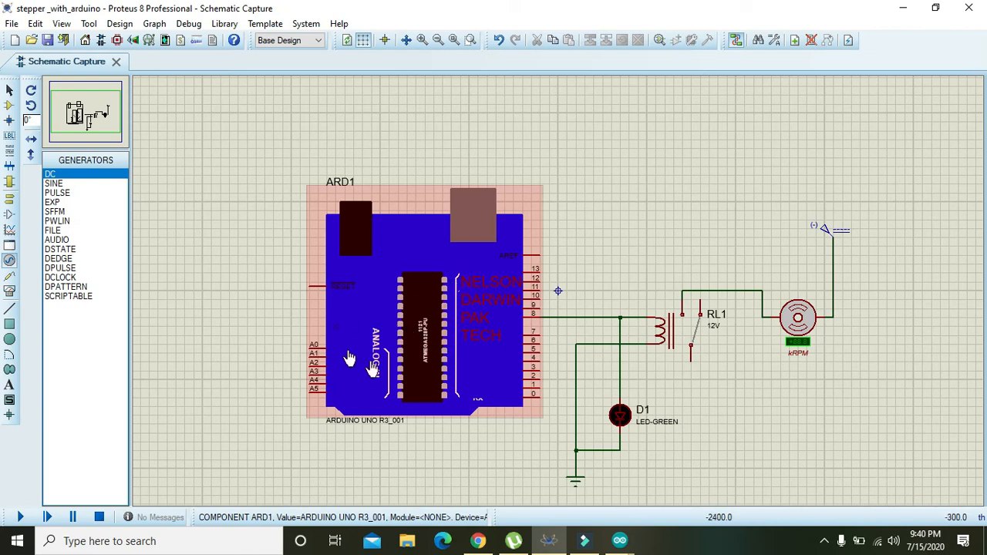
left_click(20, 517)
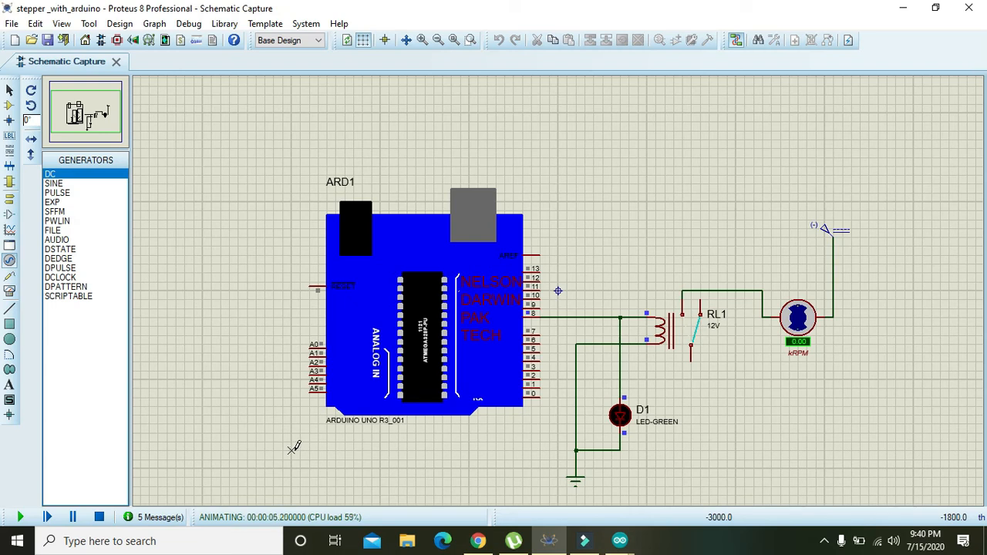
mouse_move(475, 358)
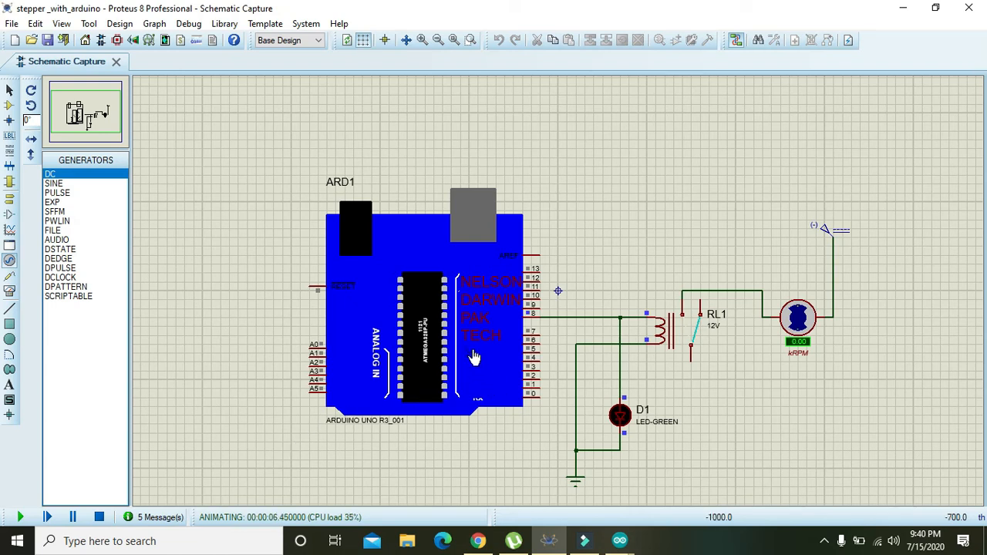
mouse_move(805, 359)
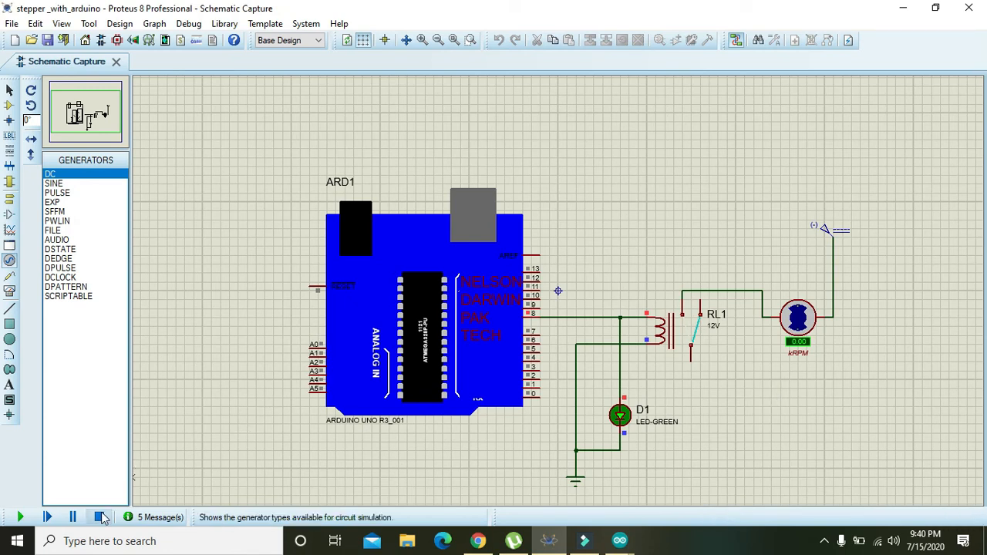
left_click(102, 517)
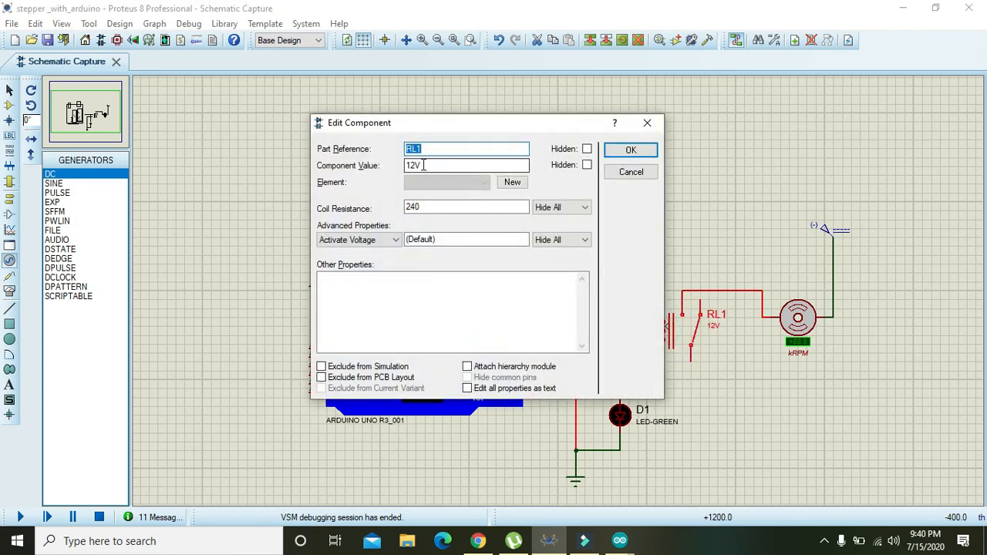
- Change relay RL1's component value to 5V
type("5V")
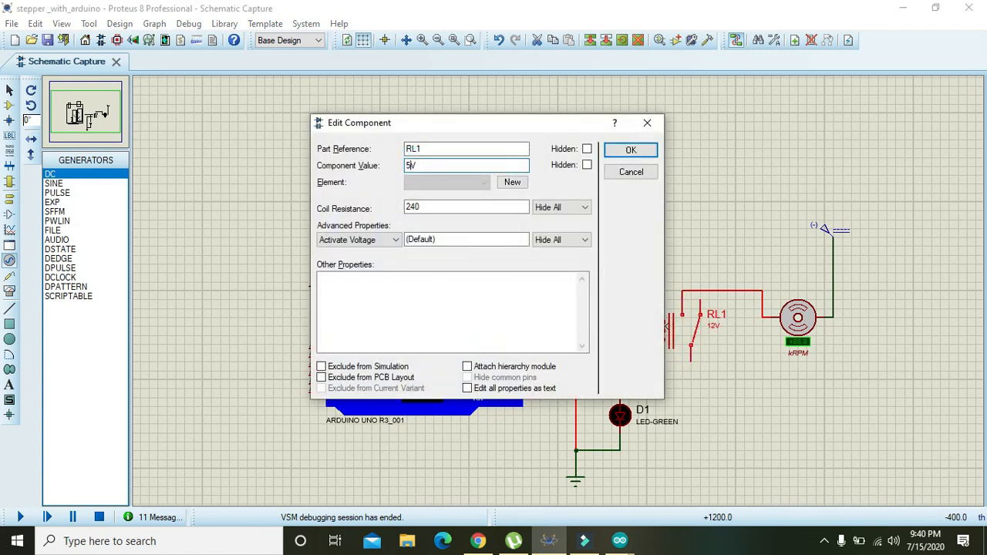
left_click(630, 150)
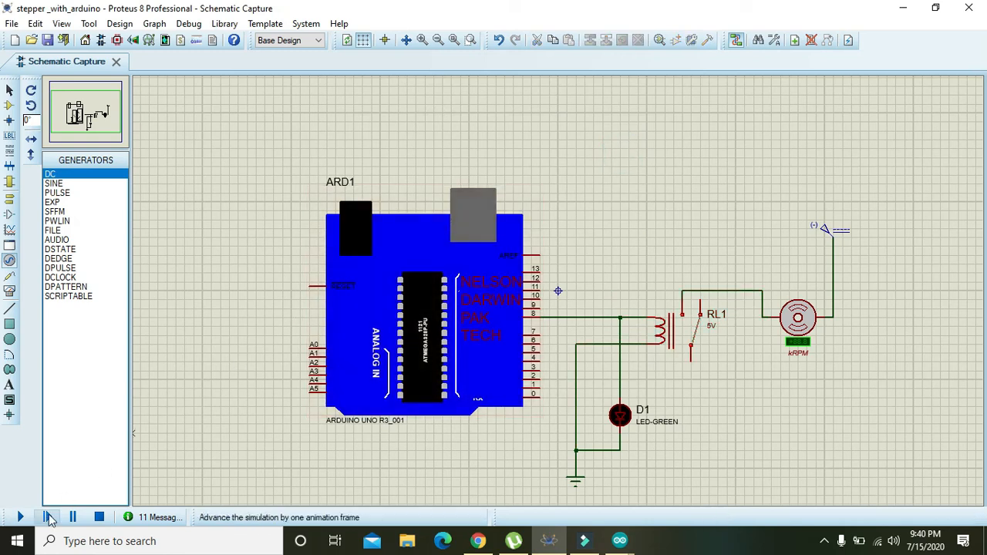
- Run the simulation to watch the fan spin, then stop it
left_click(21, 516)
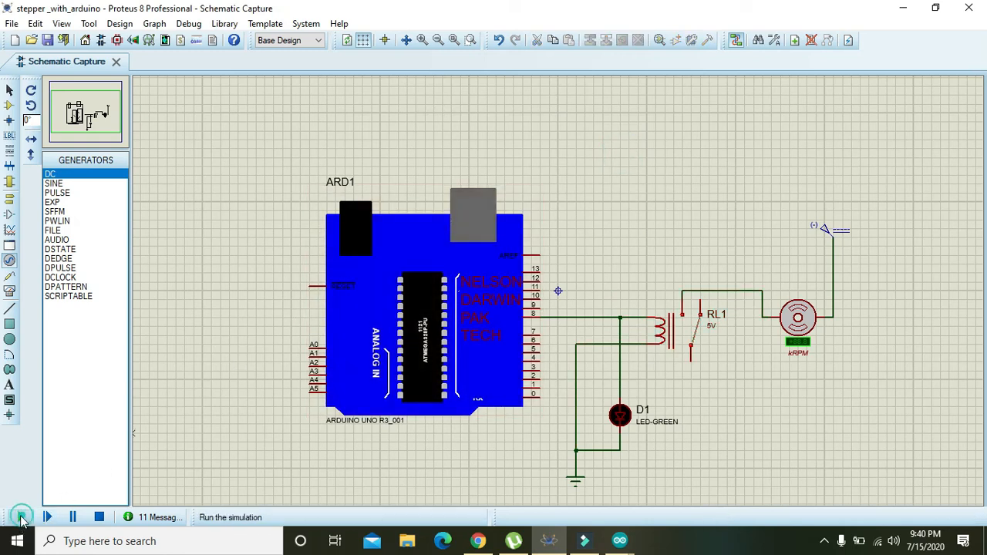
left_click(22, 517)
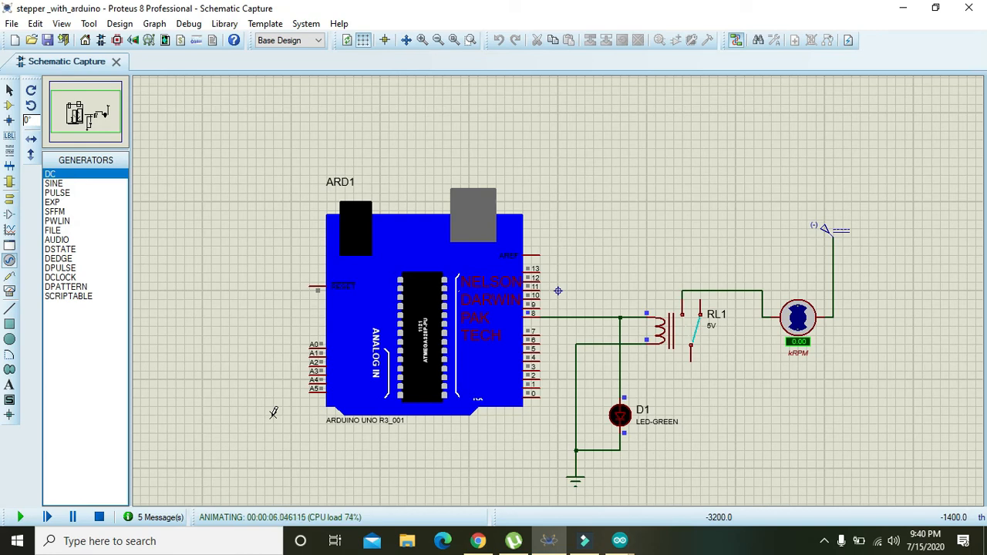
mouse_move(275, 407)
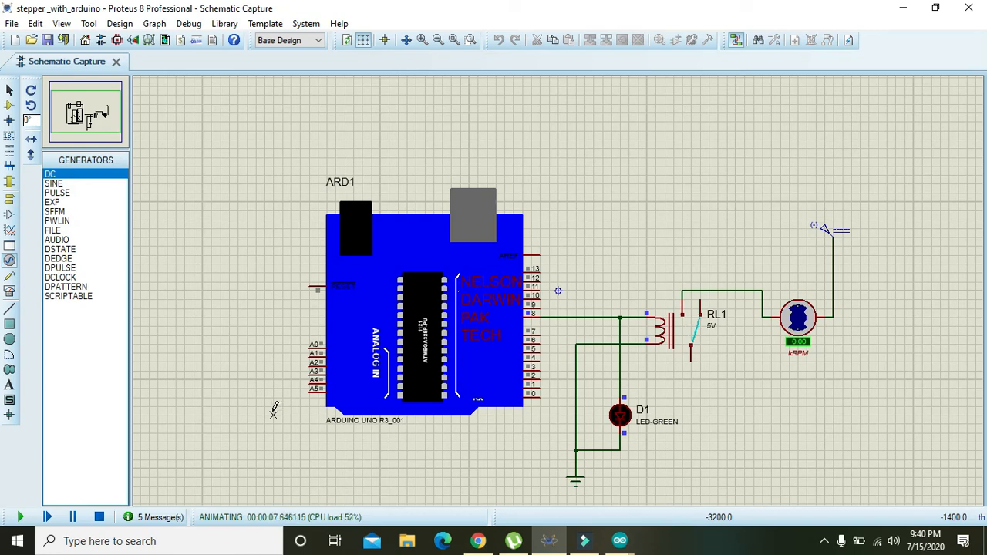
left_click(95, 517)
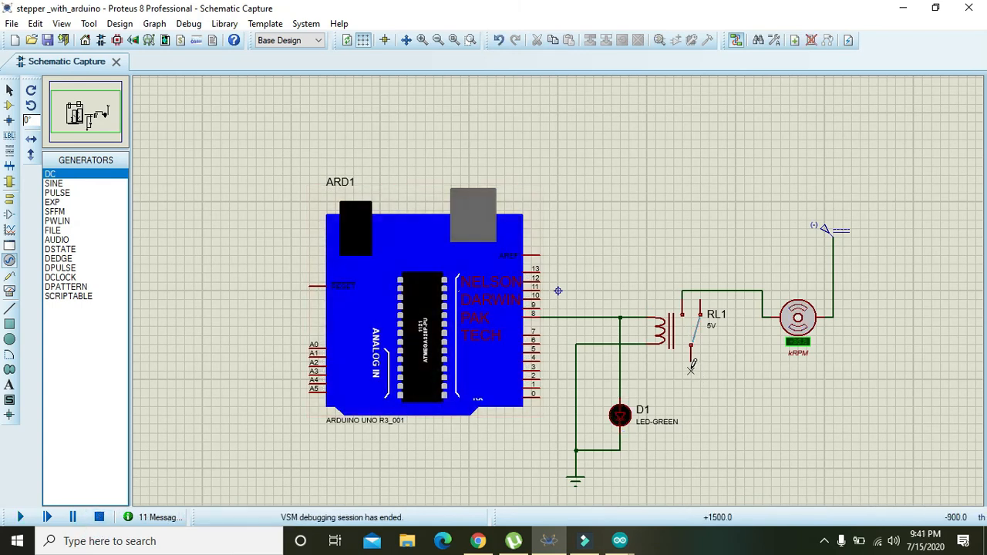
mouse_move(697, 378)
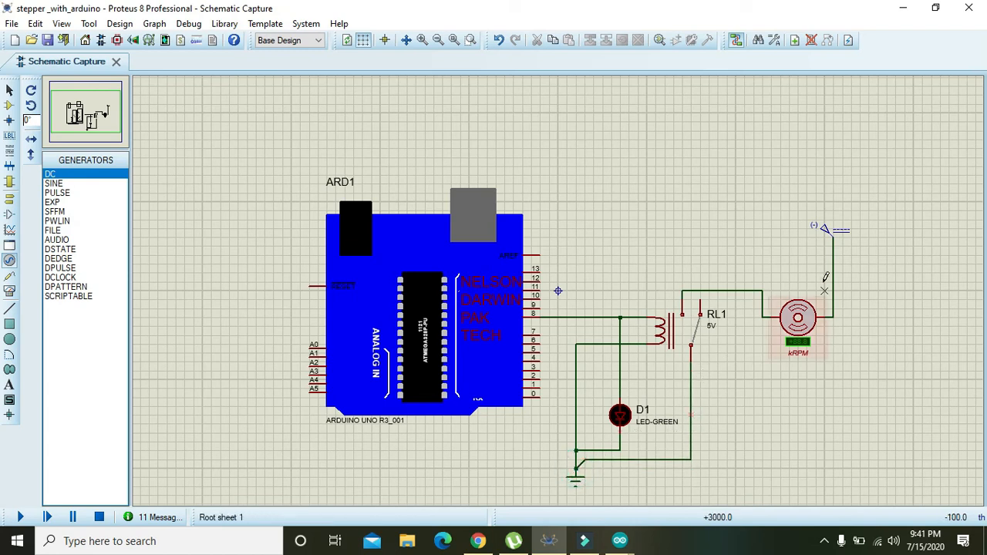
- Inspect the DC generator and relay, then run the simulation again
left_click(830, 228)
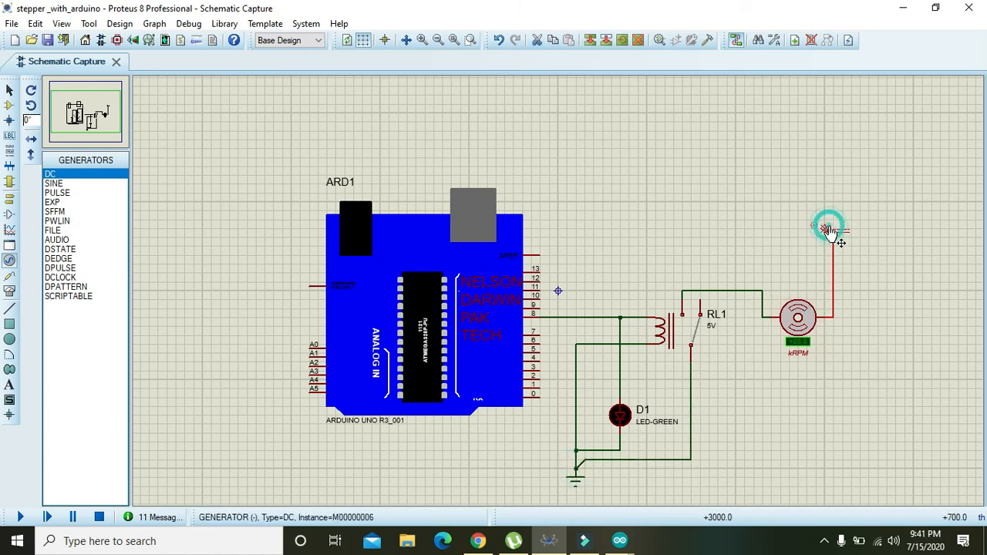
left_click(798, 318)
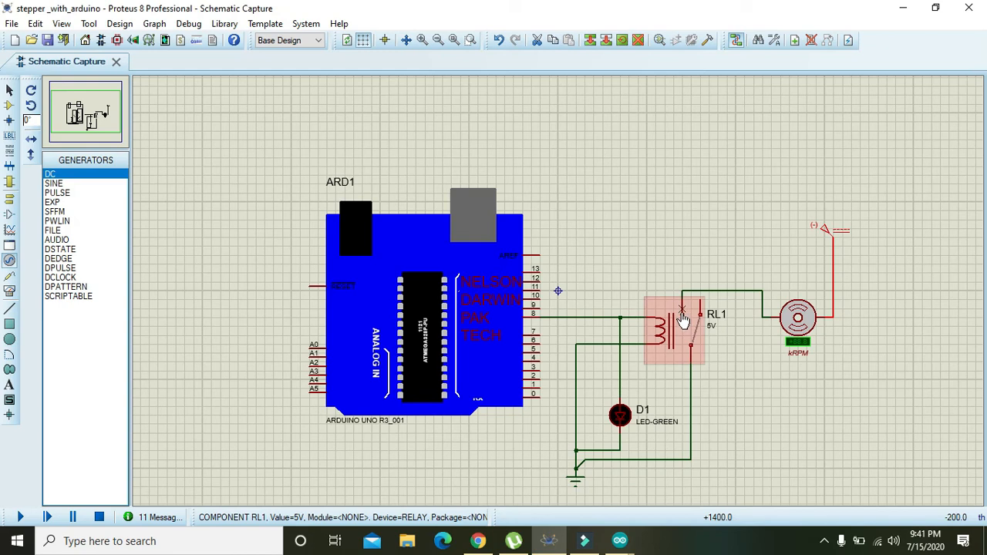
mouse_move(685, 323)
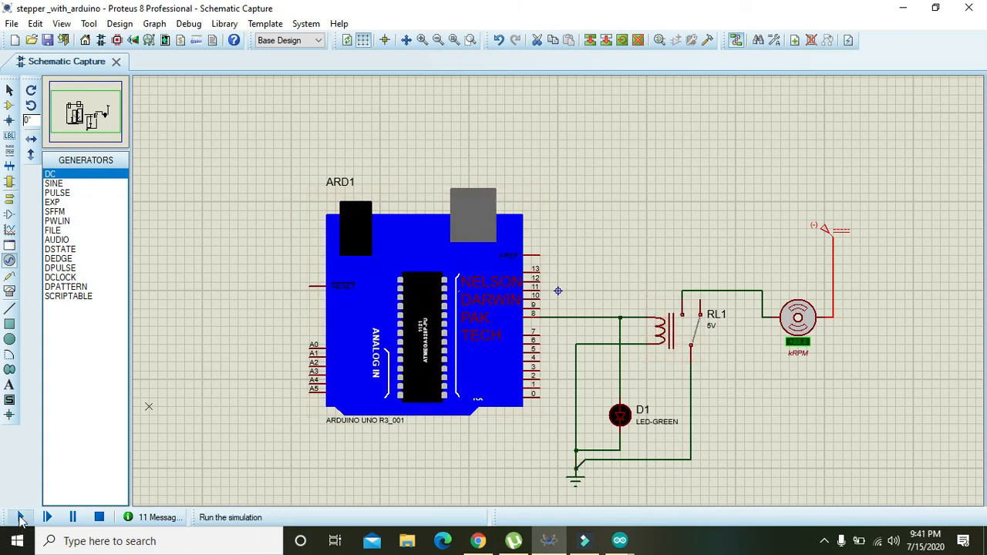
left_click(46, 517)
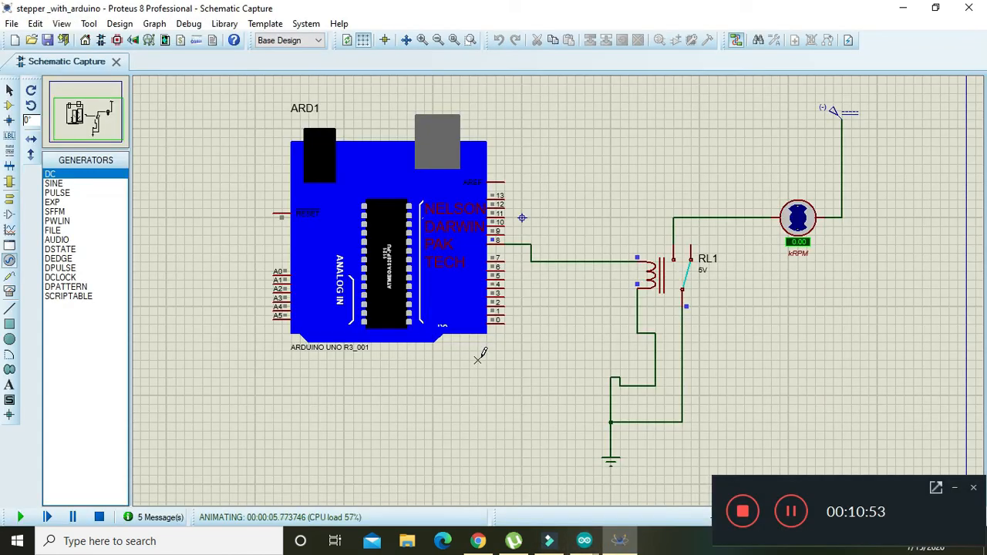
mouse_move(918, 164)
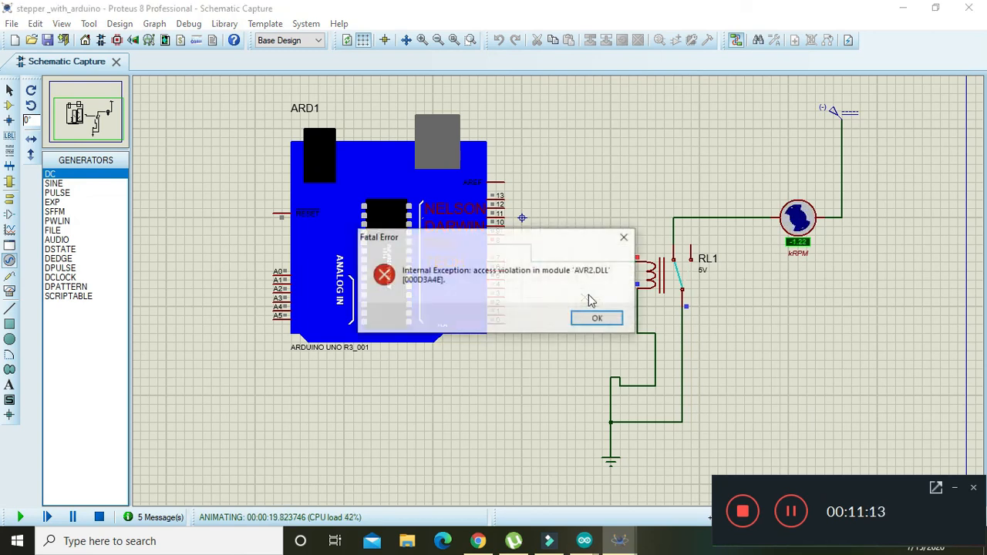
- Dismiss the AVR2.DLL access-violation error so the simulation keeps running
left_click(597, 318)
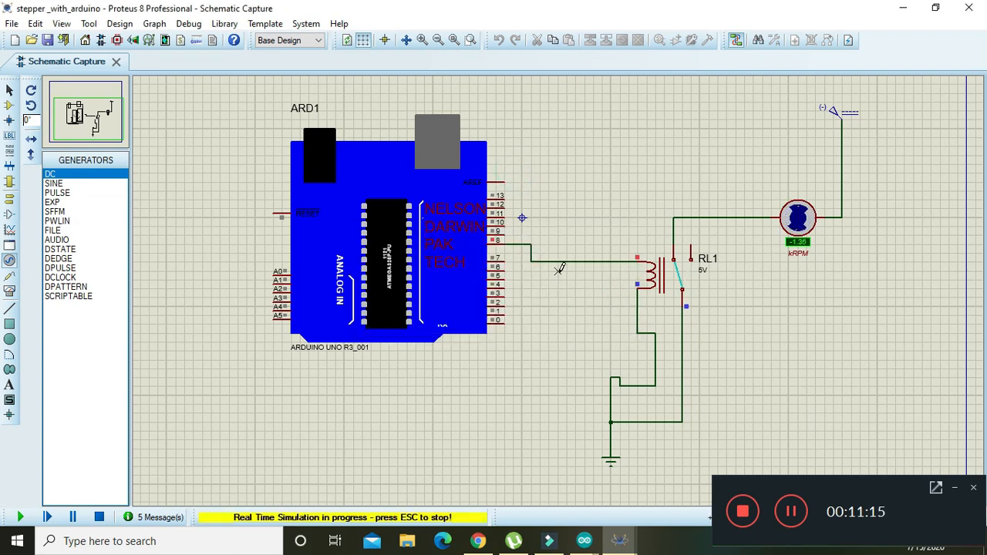
mouse_move(506, 339)
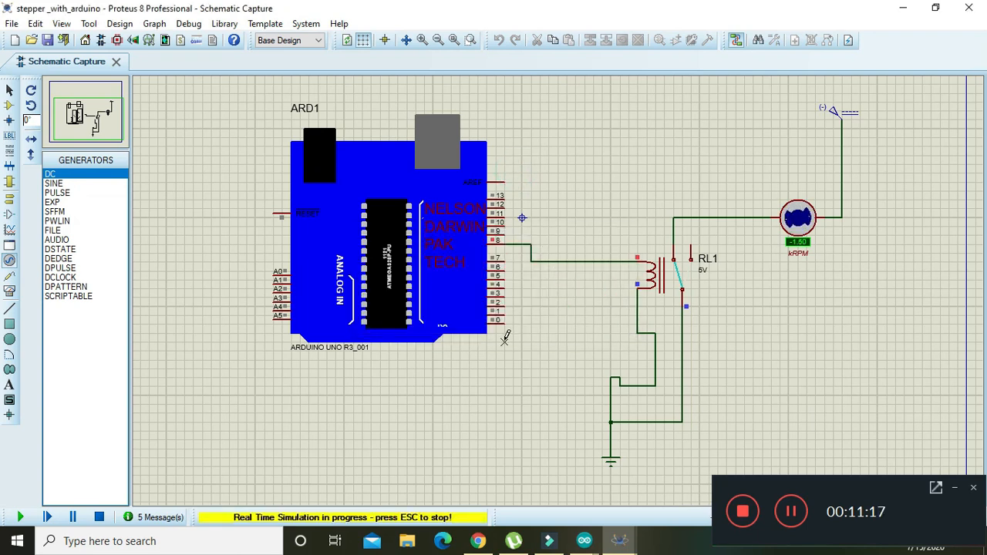